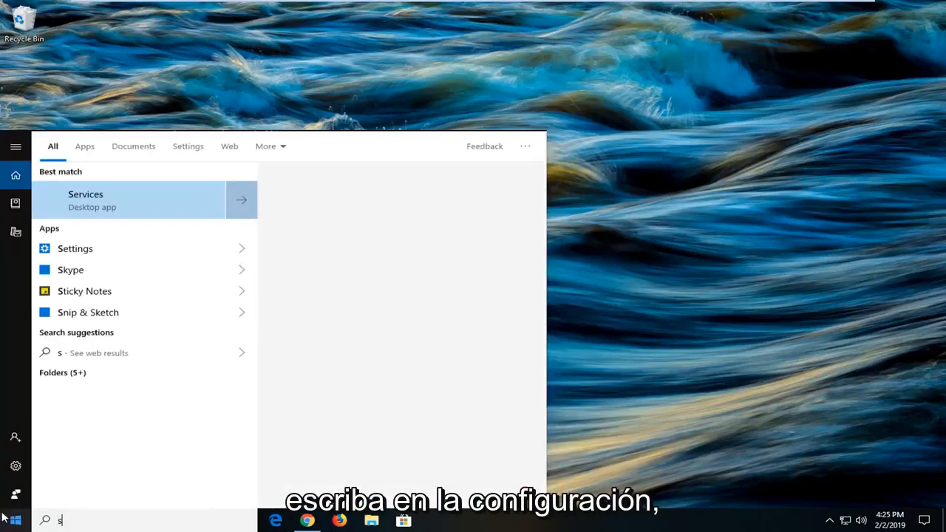
Search the Start menu for "troubleshoot settings"
type("ettings")
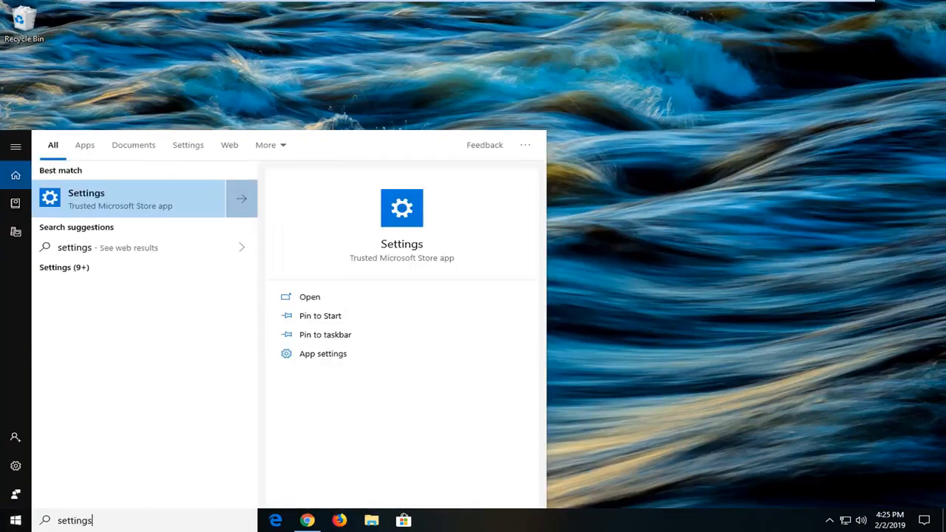
type("troubleshoot settings")
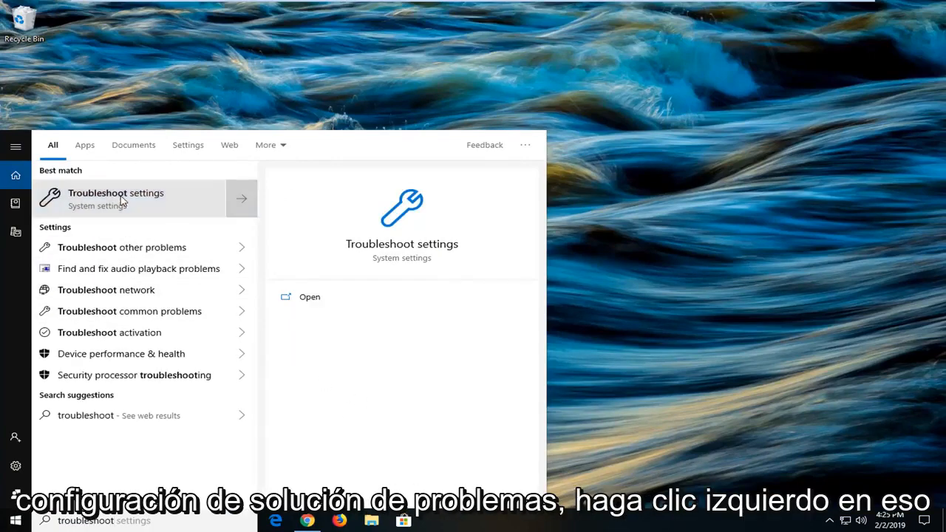
Run the Windows Update troubleshooter from Troubleshoot settings through the reboot notice and close it
left_click(115, 198)
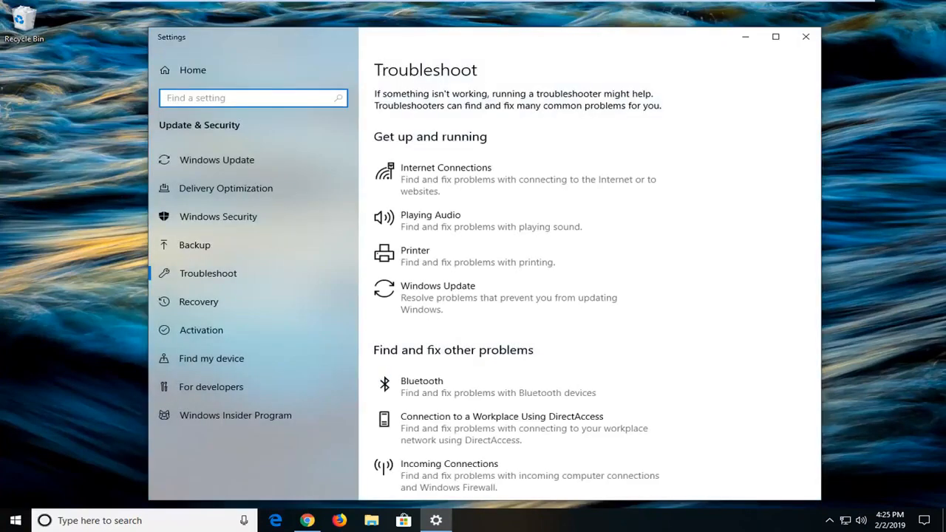
mouse_move(422, 310)
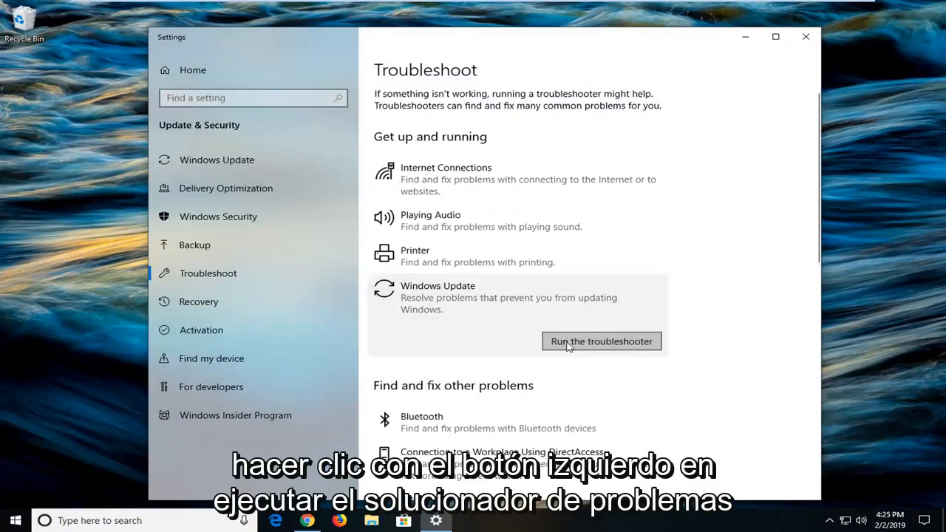
left_click(602, 340)
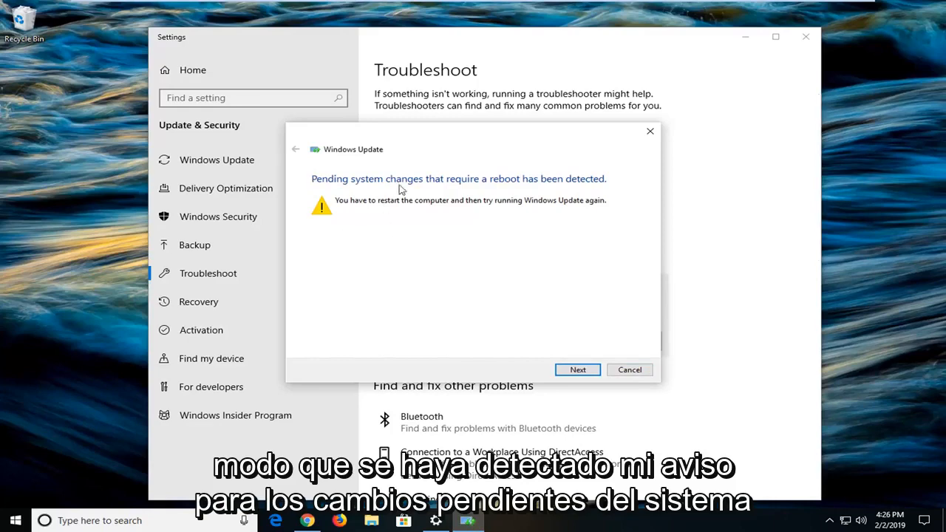
mouse_move(577, 195)
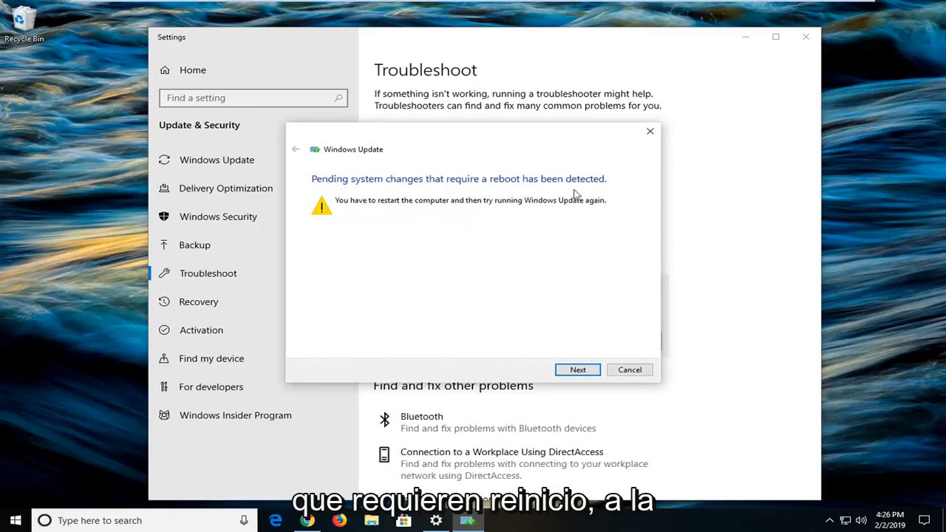
left_click(577, 370)
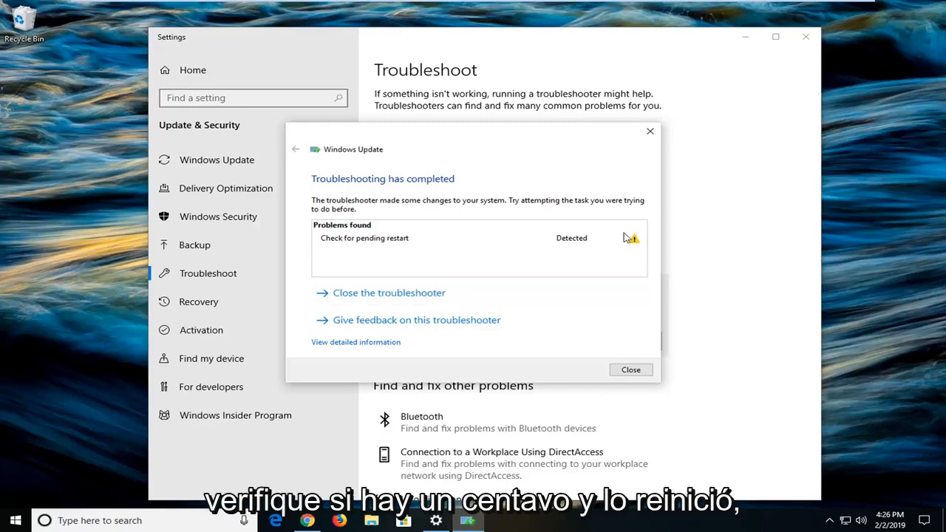
mouse_move(479, 281)
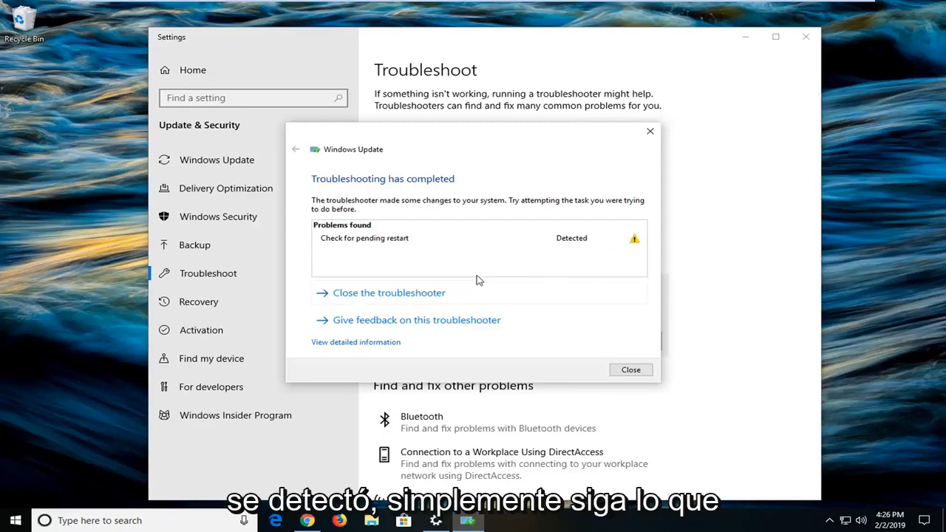
left_click(630, 370)
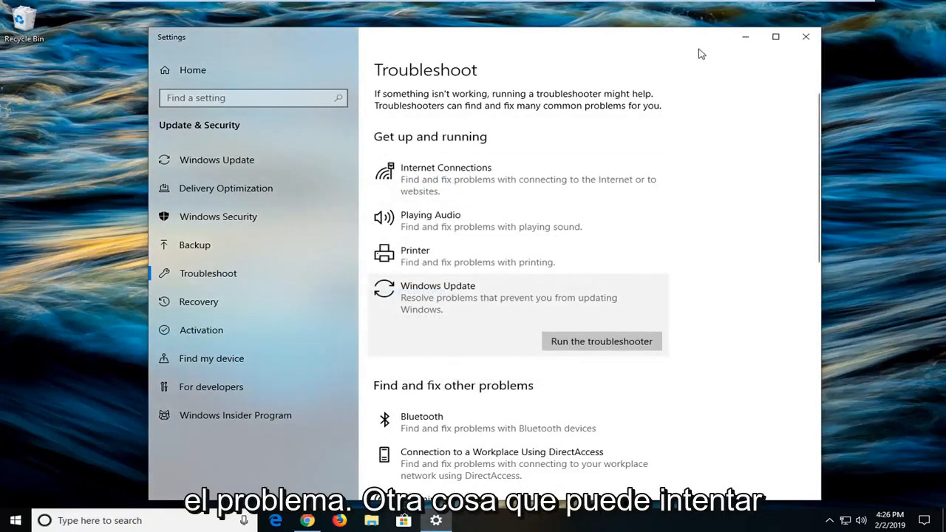
Close Settings and search Start for "regedit" to launch Registry Editor as administrator
left_click(804, 36)
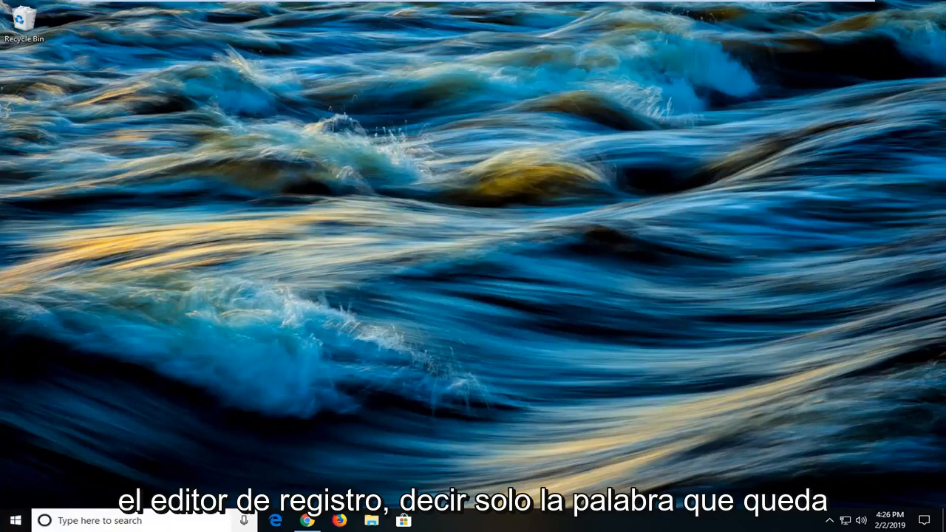
left_click(12, 518)
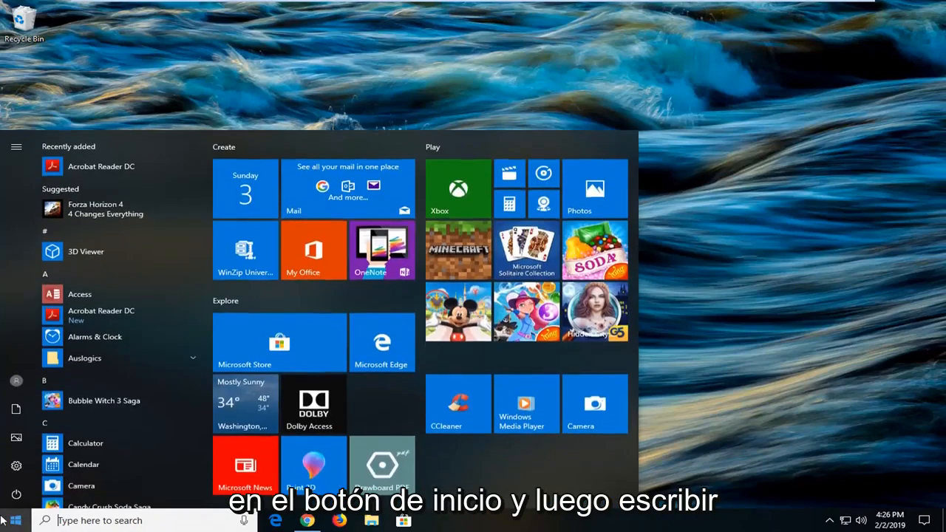
type("regedit")
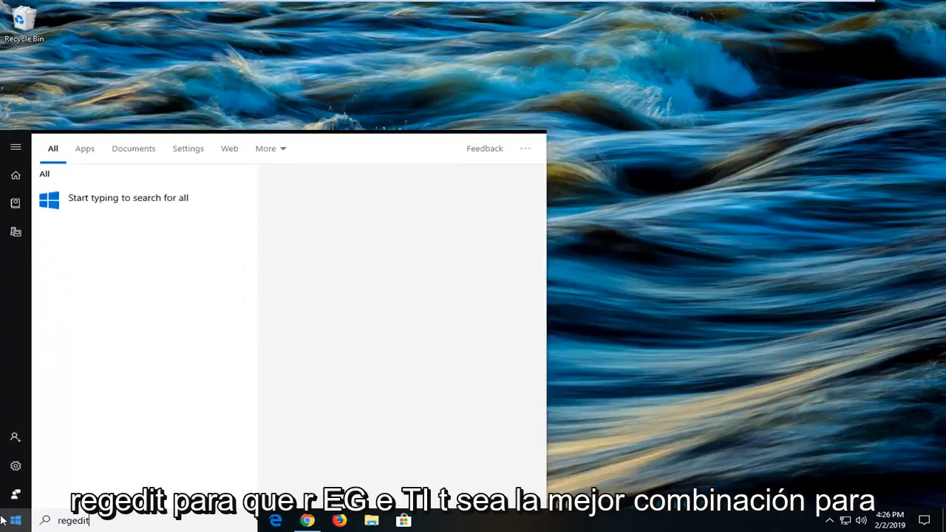
type("regedit")
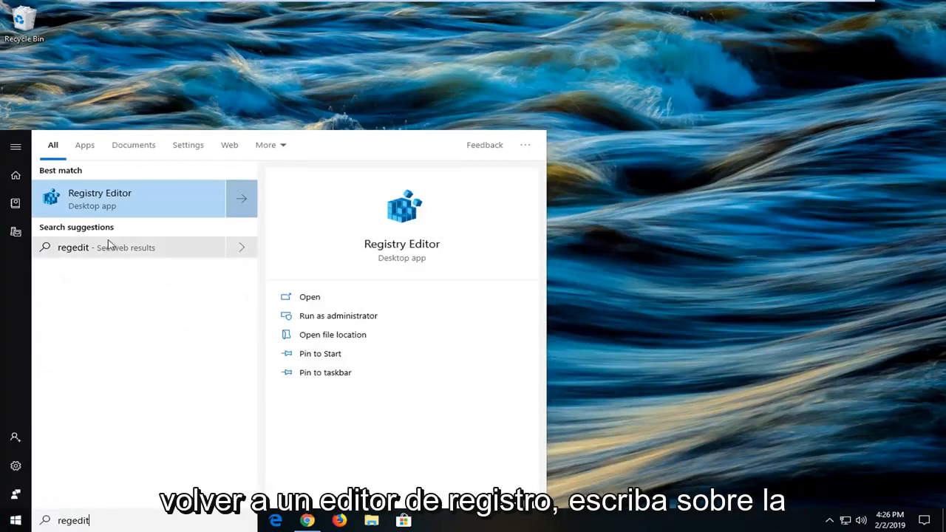
right_click(101, 198)
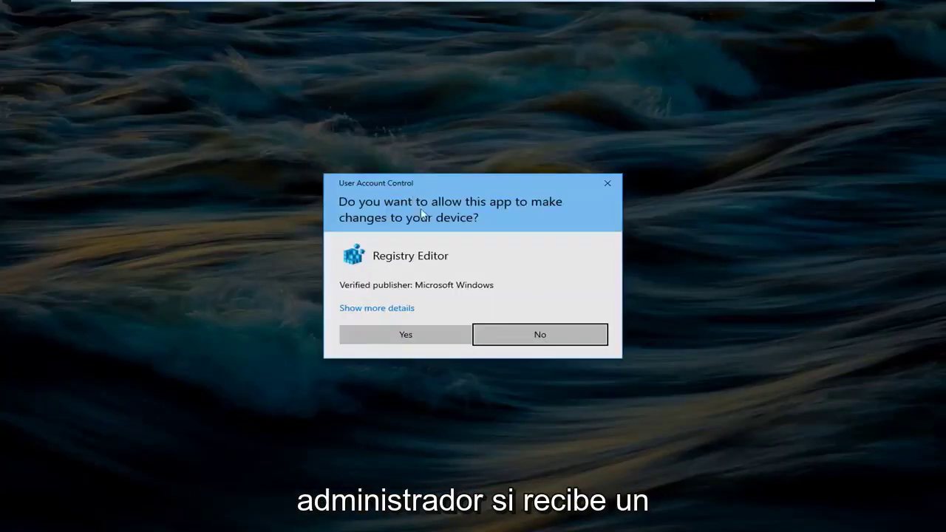
Approve the UAC prompt and bring up the Export Registry File dialog
left_click(405, 334)
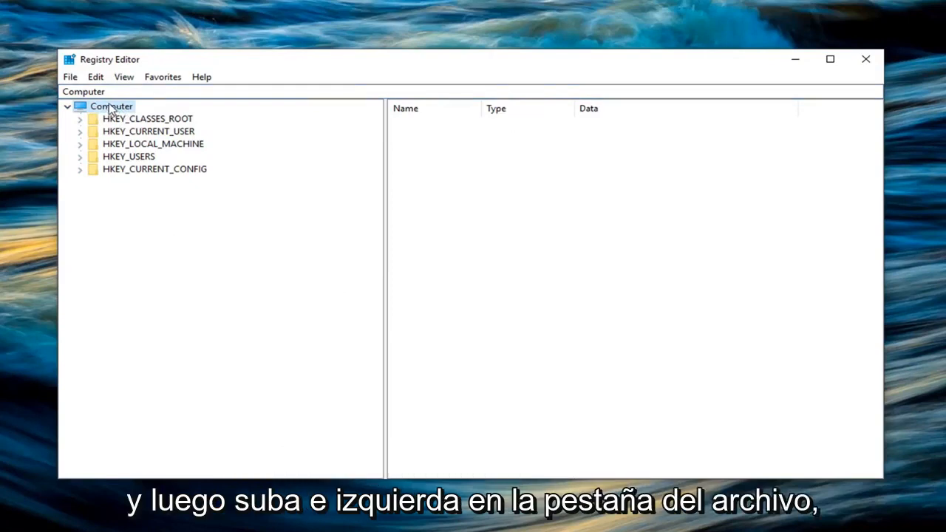
left_click(71, 77)
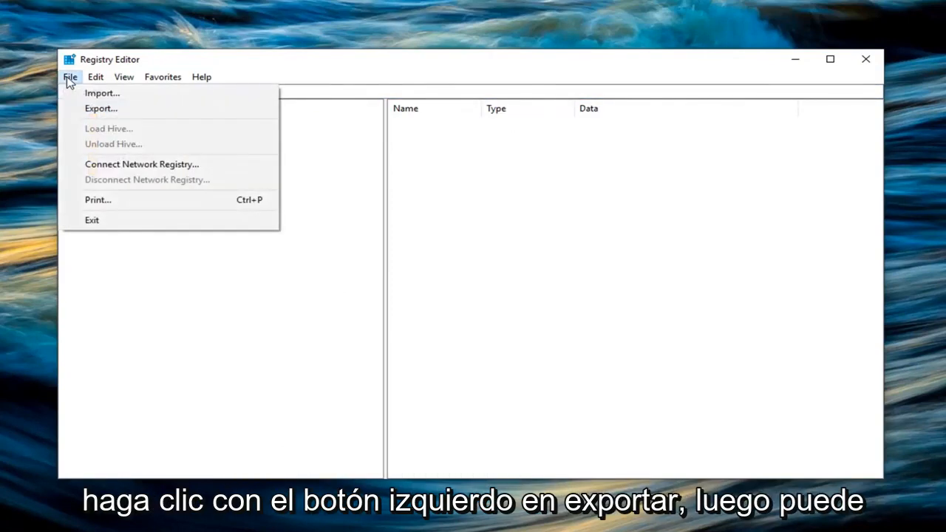
left_click(100, 108)
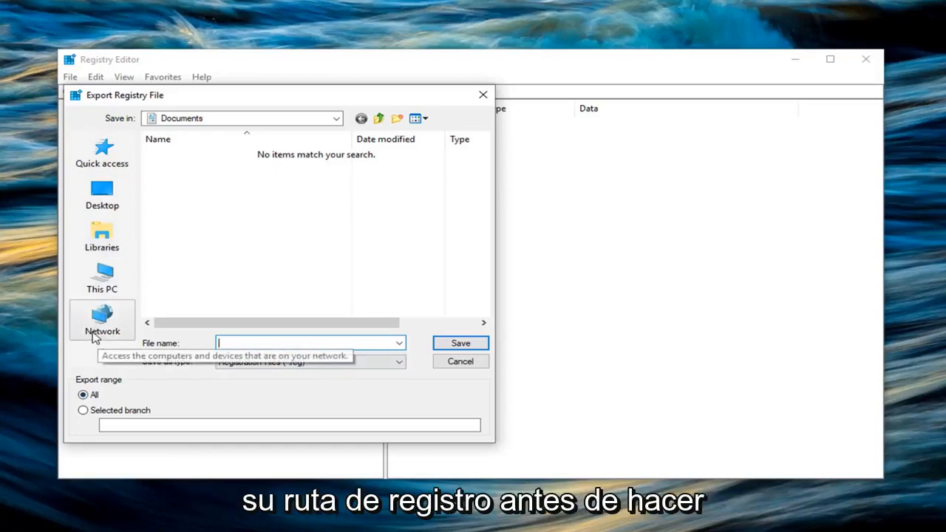
mouse_move(95, 336)
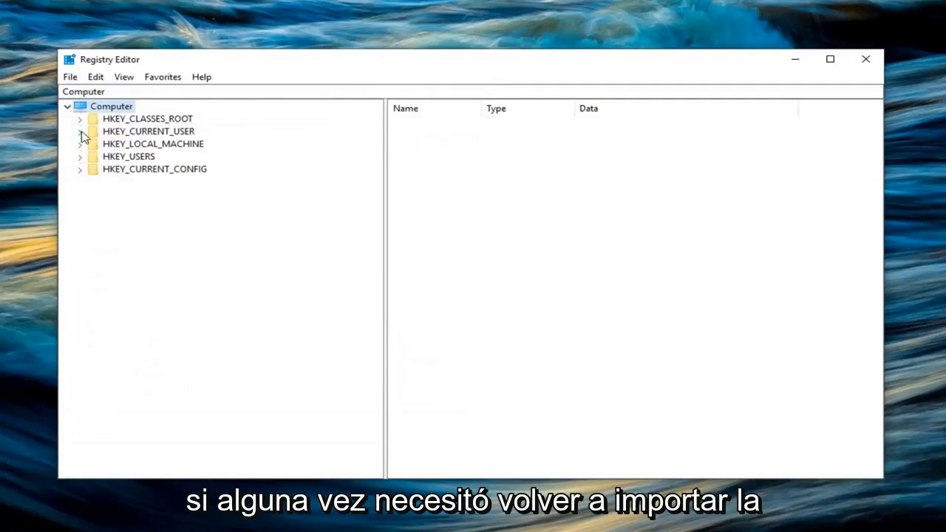
mouse_move(96, 118)
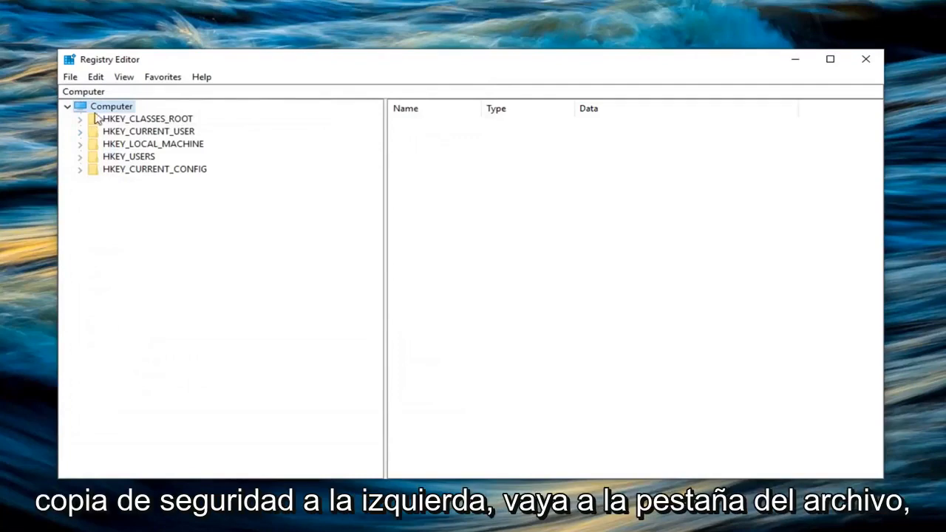
left_click(71, 77)
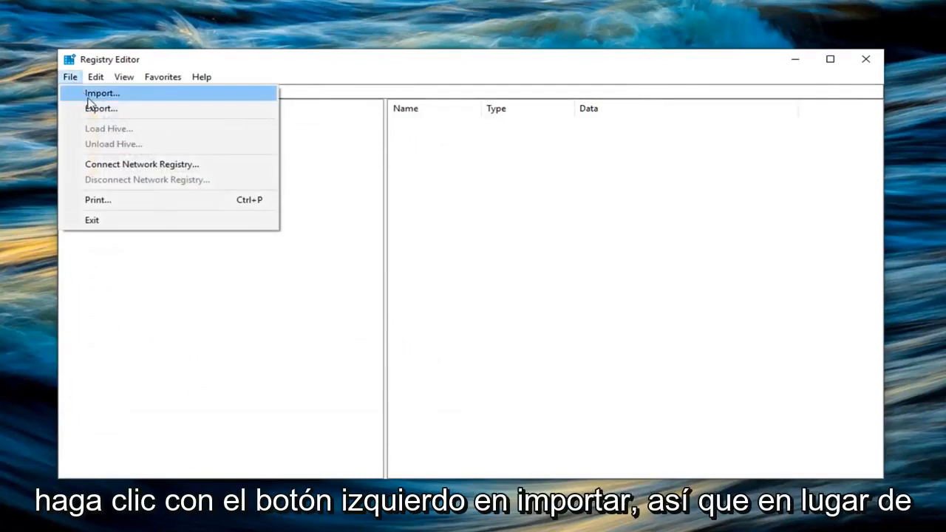
left_click(102, 94)
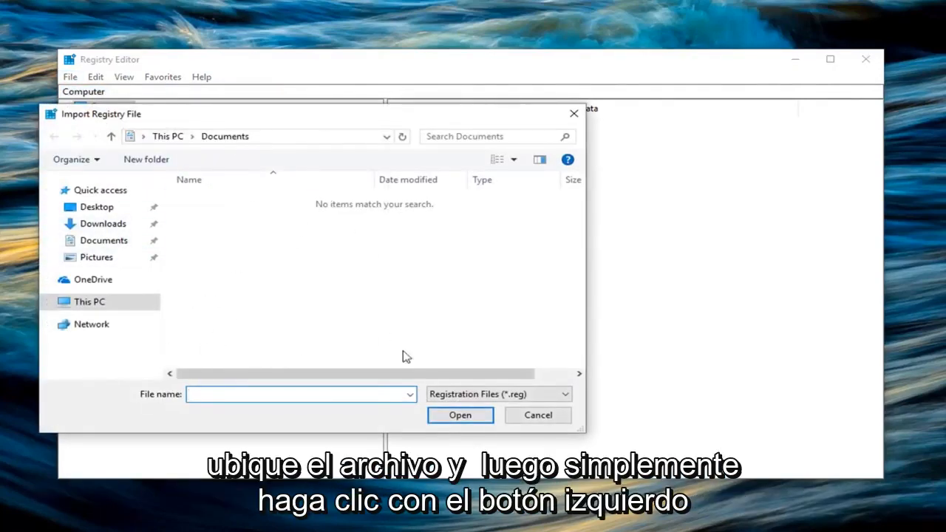
left_click(538, 415)
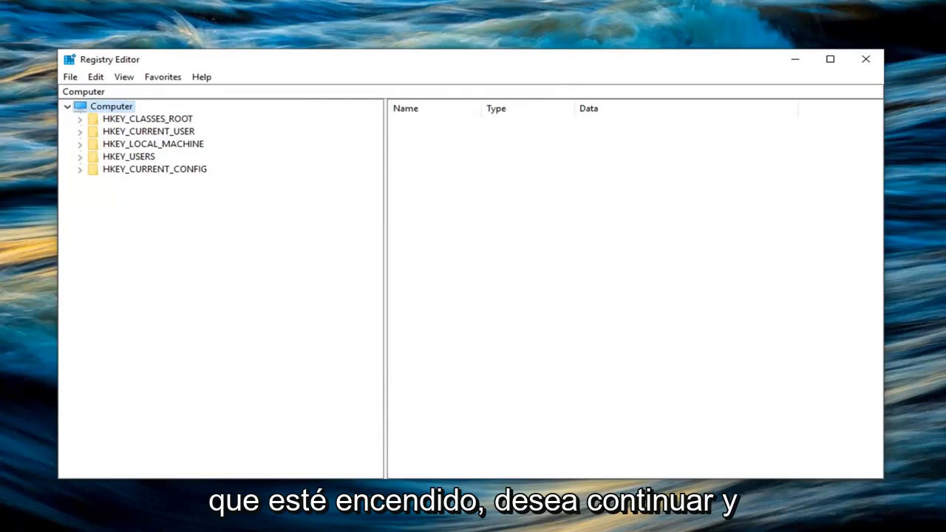
Expand HKEY_LOCAL_MACHINE, SOFTWARE and Microsoft in the registry tree
left_click(152, 143)
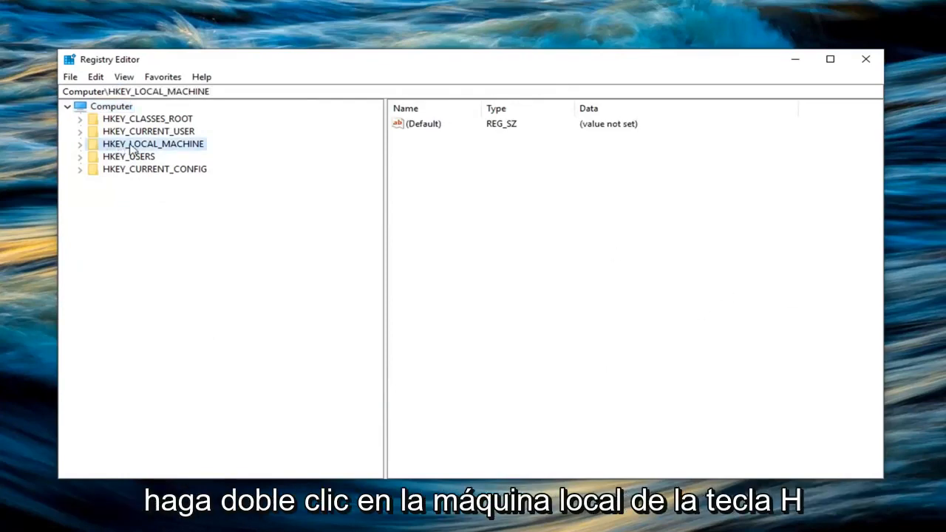
mouse_move(87, 157)
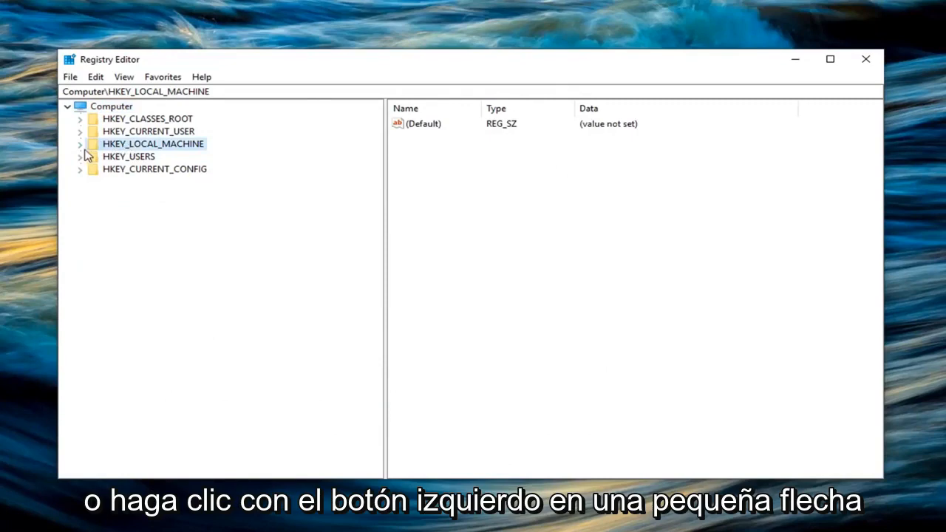
left_click(79, 143)
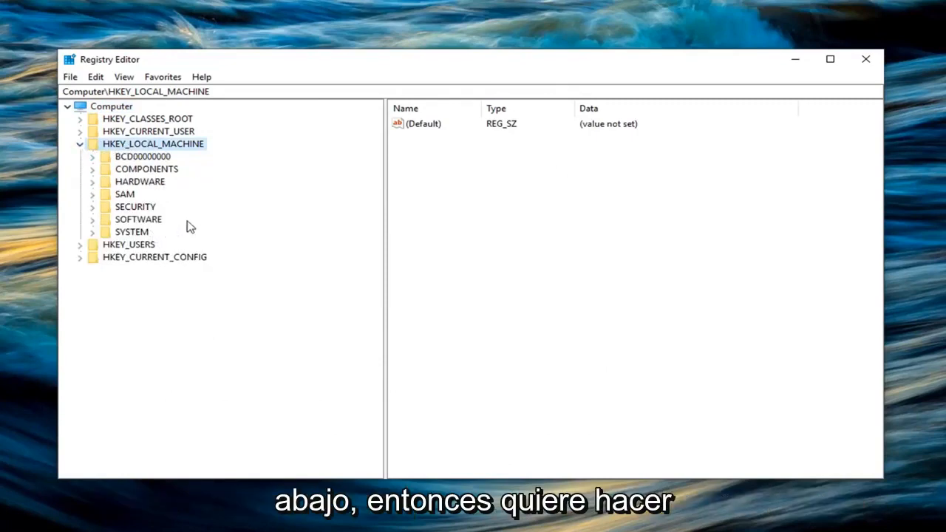
mouse_move(186, 210)
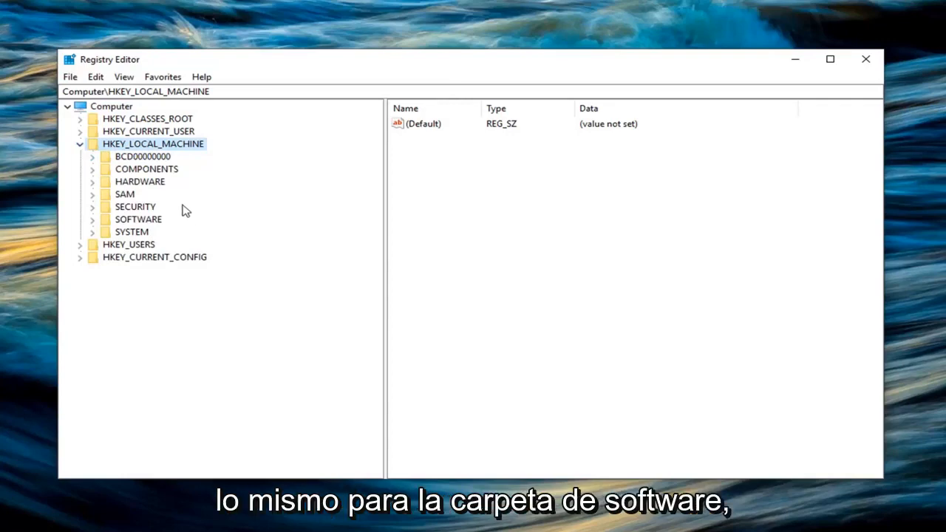
left_click(92, 219)
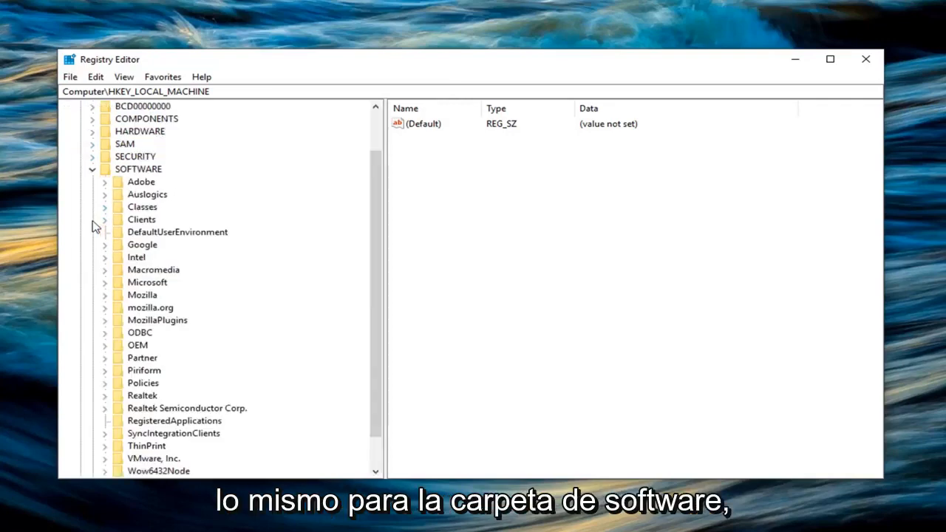
scroll("down", 3)
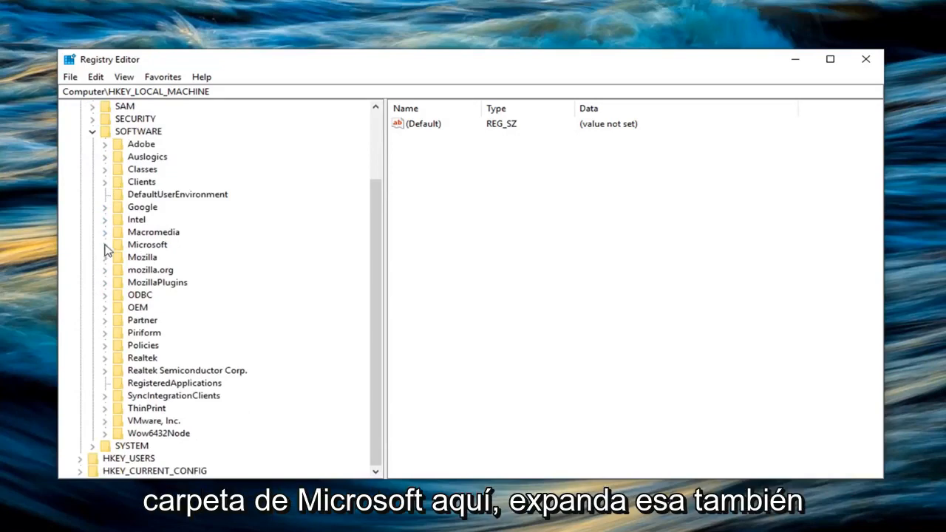
left_click(105, 246)
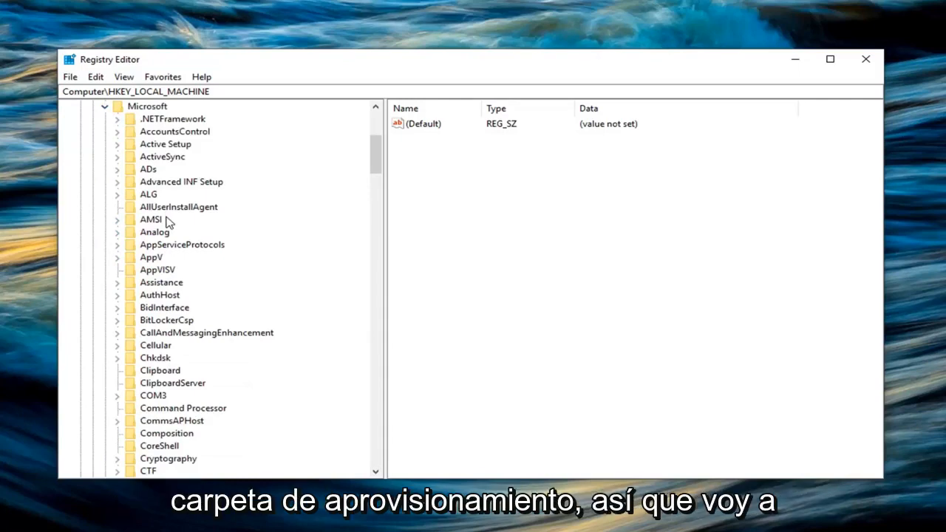
Locate and select the Provisioning key under Microsoft
scroll("down", 3)
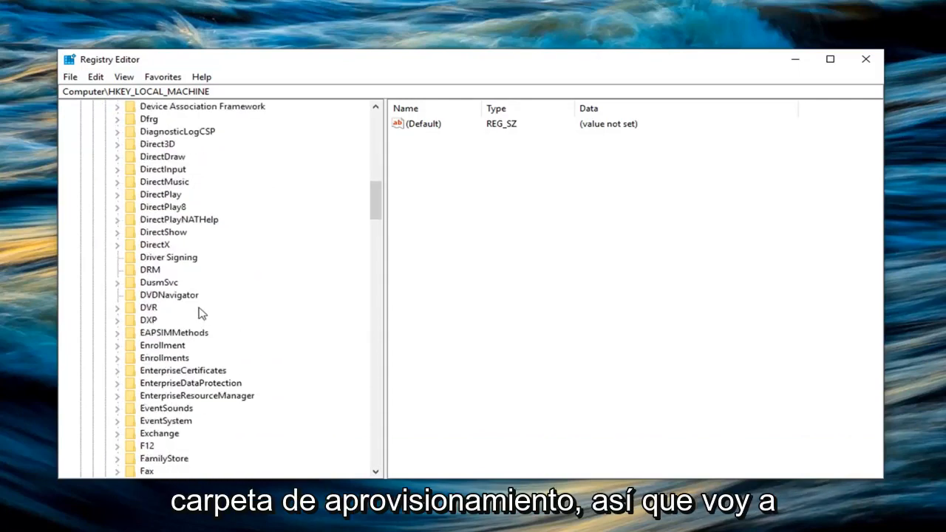
scroll("down", 3)
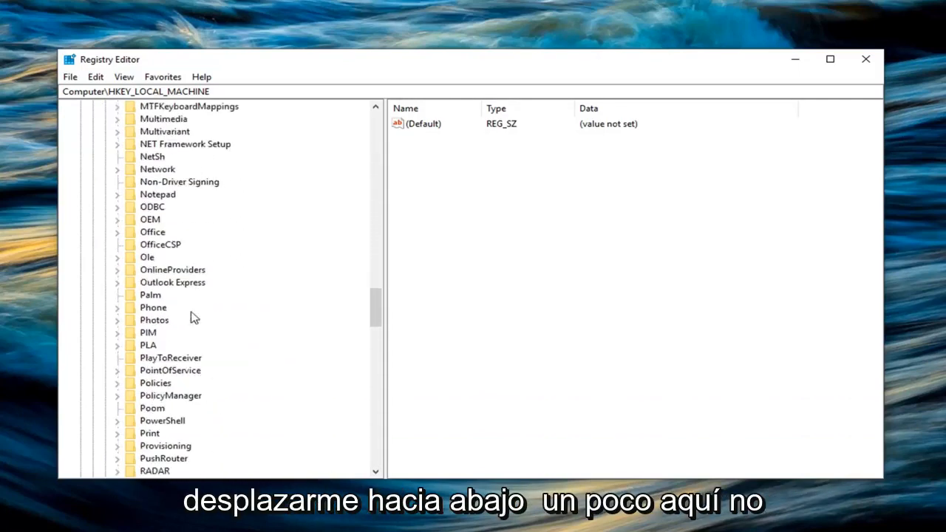
scroll("down", 3)
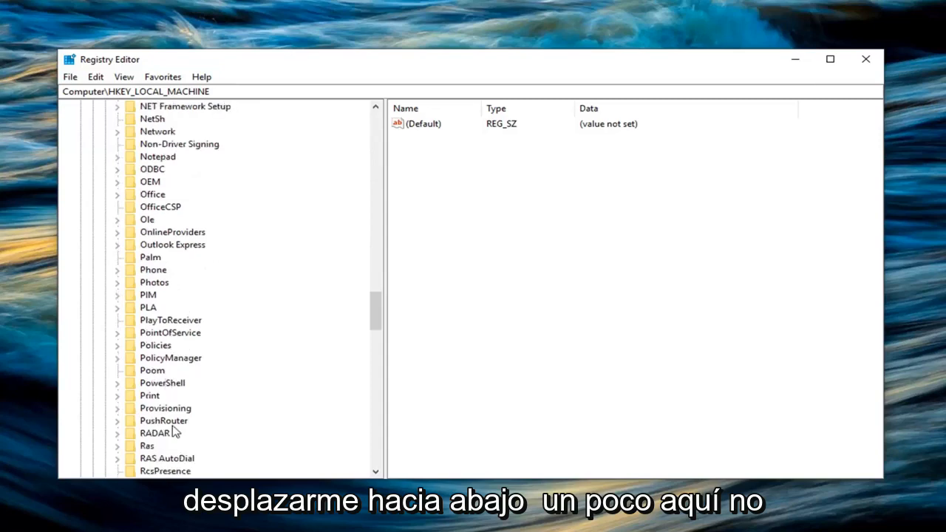
left_click(165, 408)
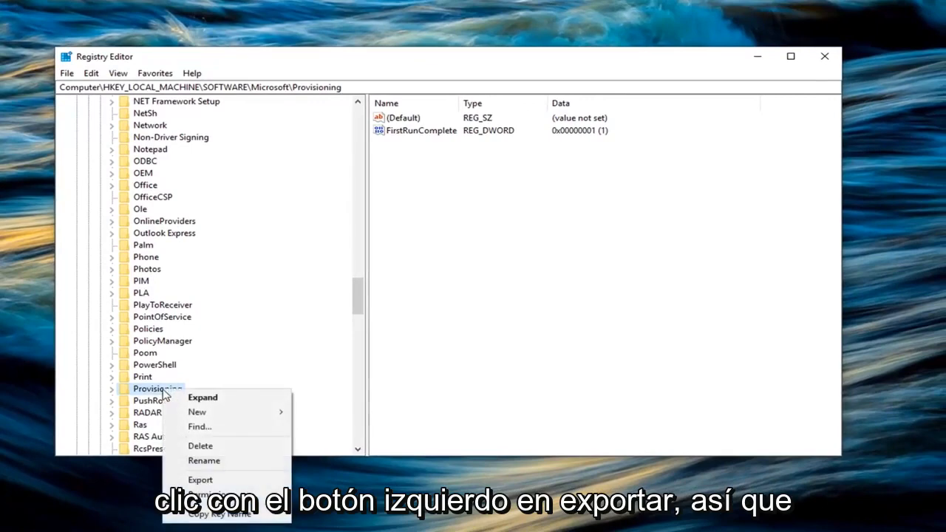
Start the export and name the file "Provisioning"
left_click(200, 479)
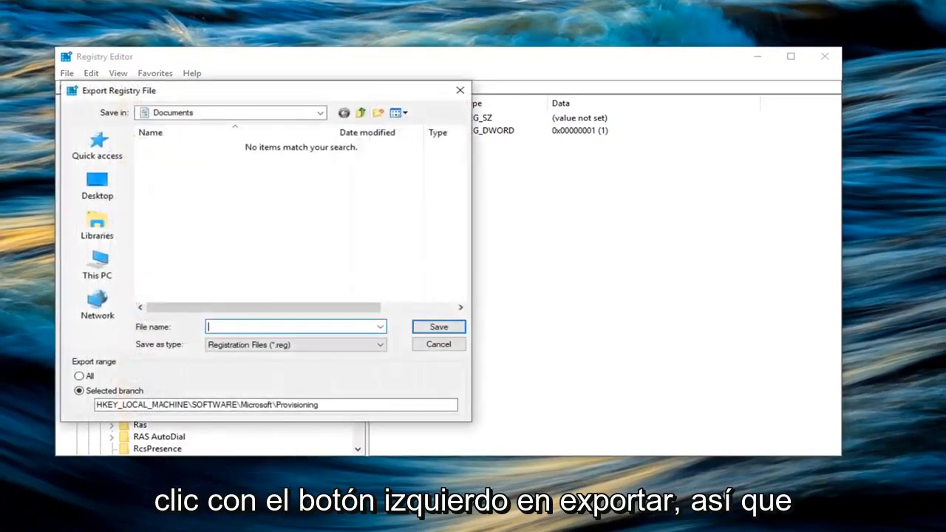
mouse_move(931, 483)
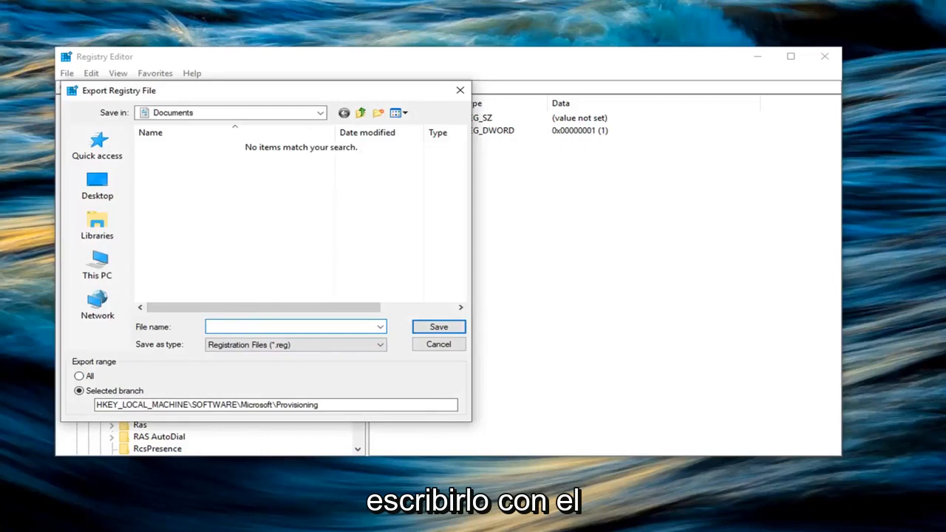
type("Prov")
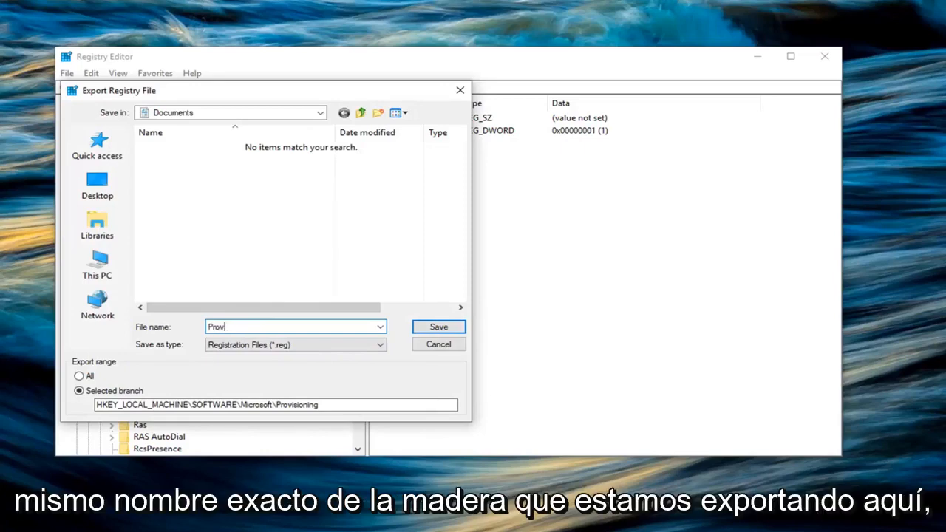
type("is")
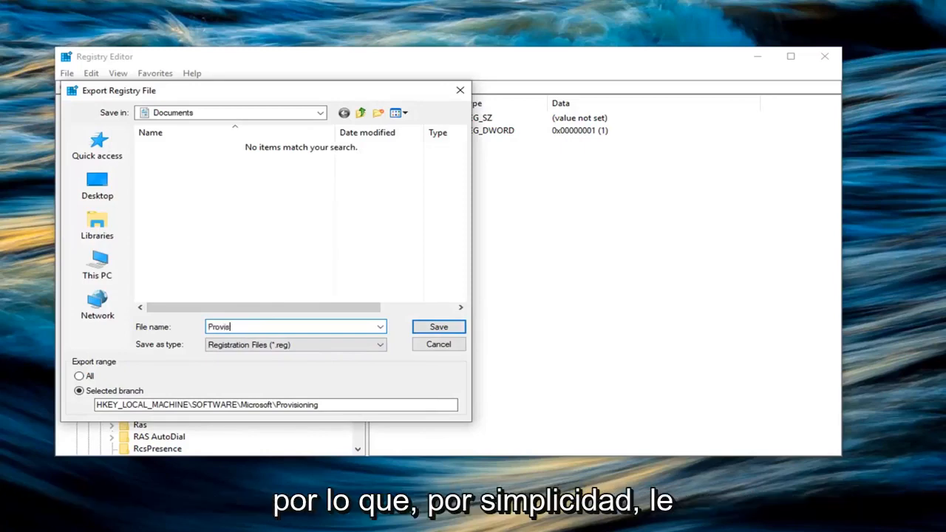
type("ioning")
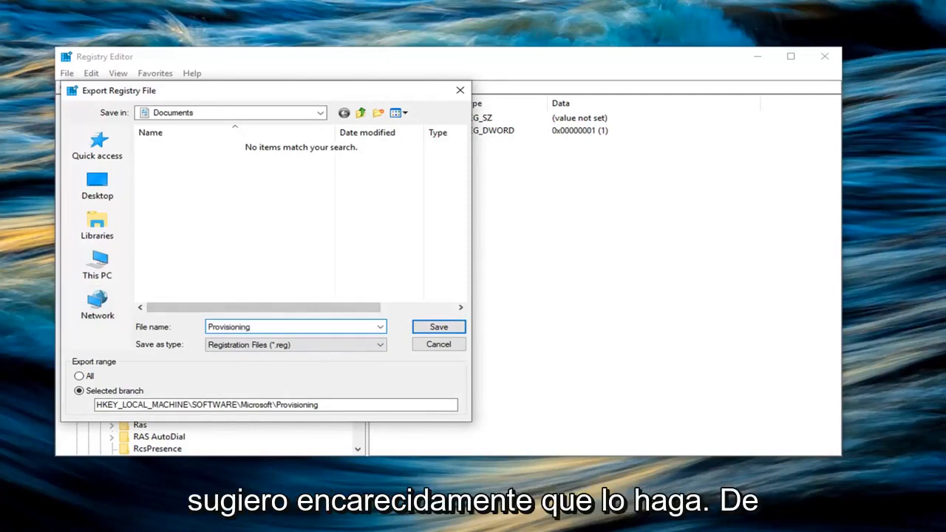
Choose Desktop as the save location and save the export
left_click(97, 185)
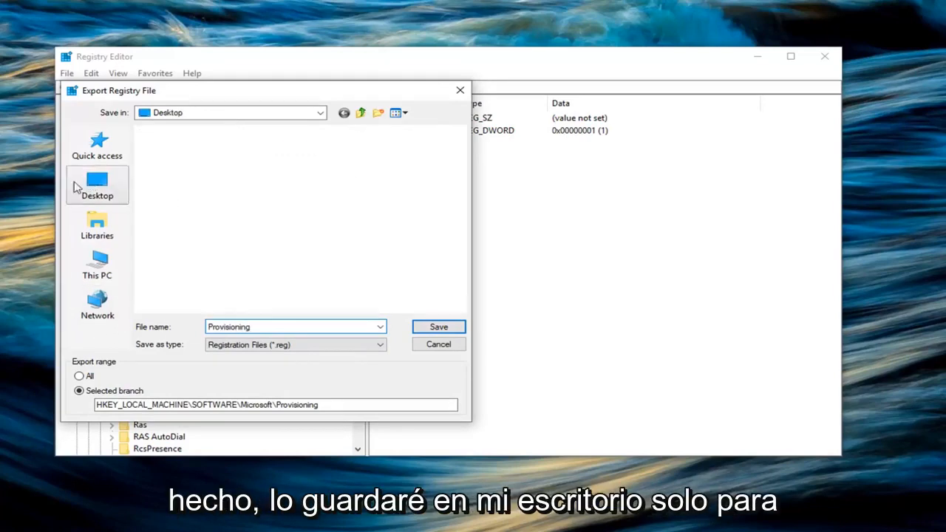
left_click(98, 183)
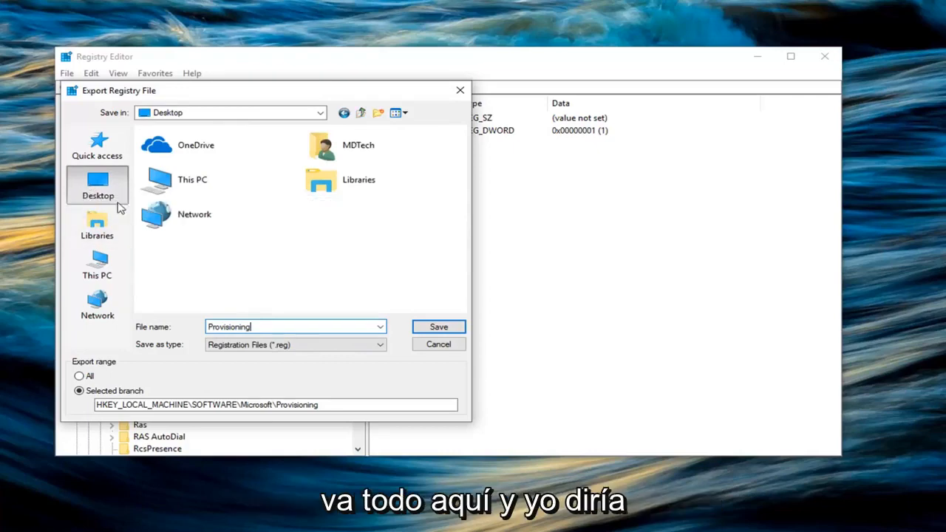
mouse_move(290, 361)
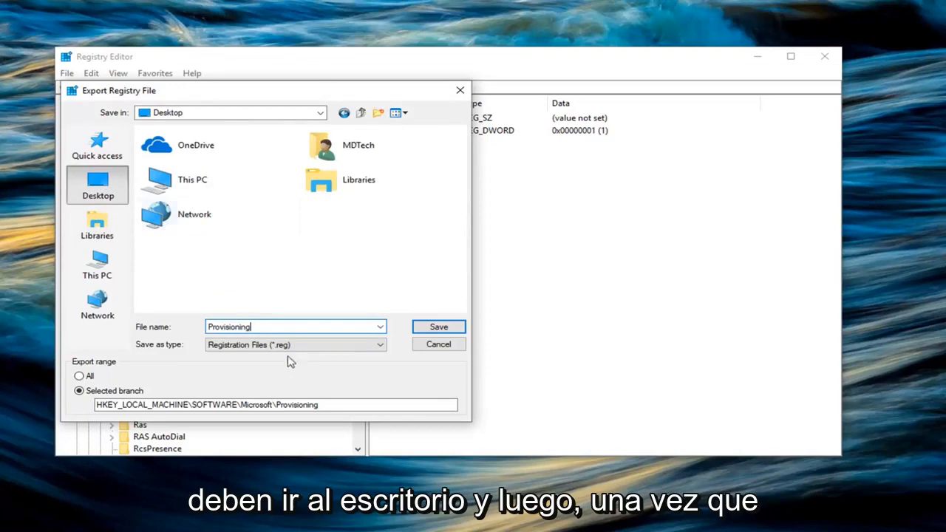
mouse_move(170, 328)
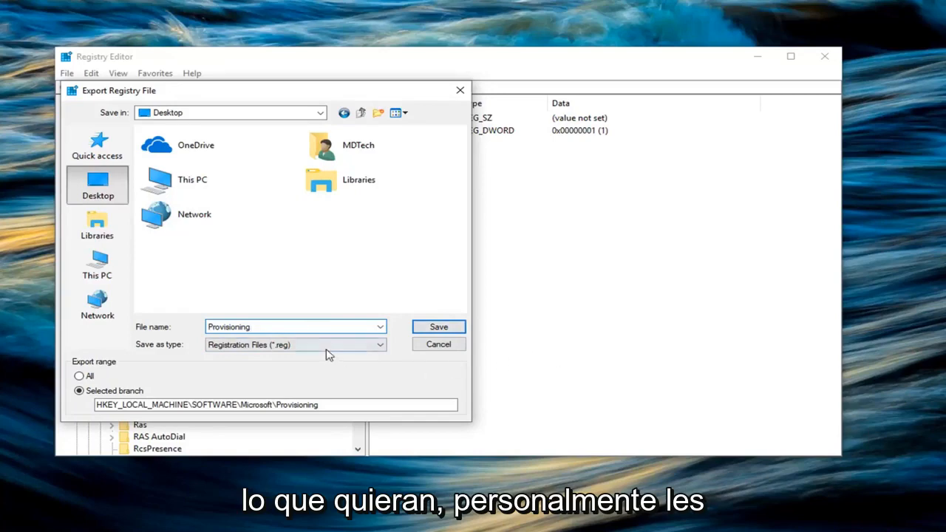
left_click(291, 326)
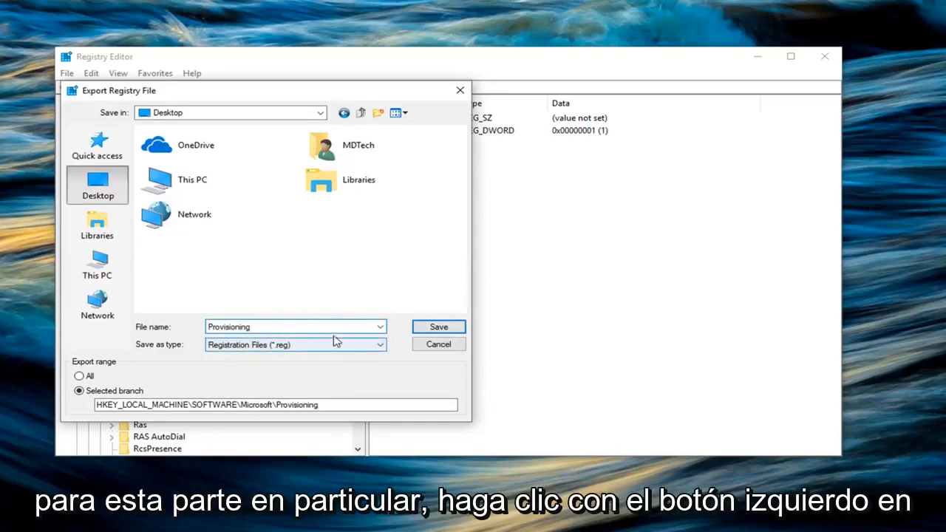
left_click(437, 327)
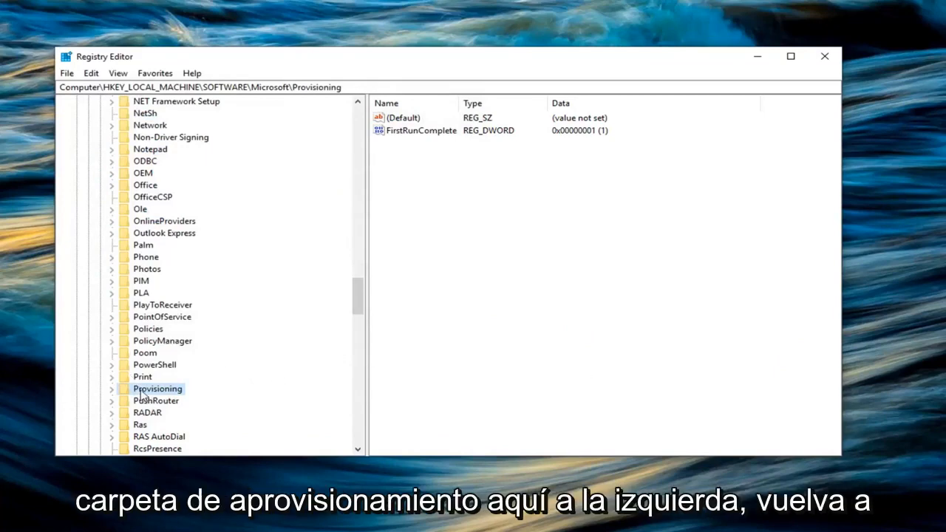
Bring up the context menu on the Provisioning key to reach its Permissions
right_click(156, 389)
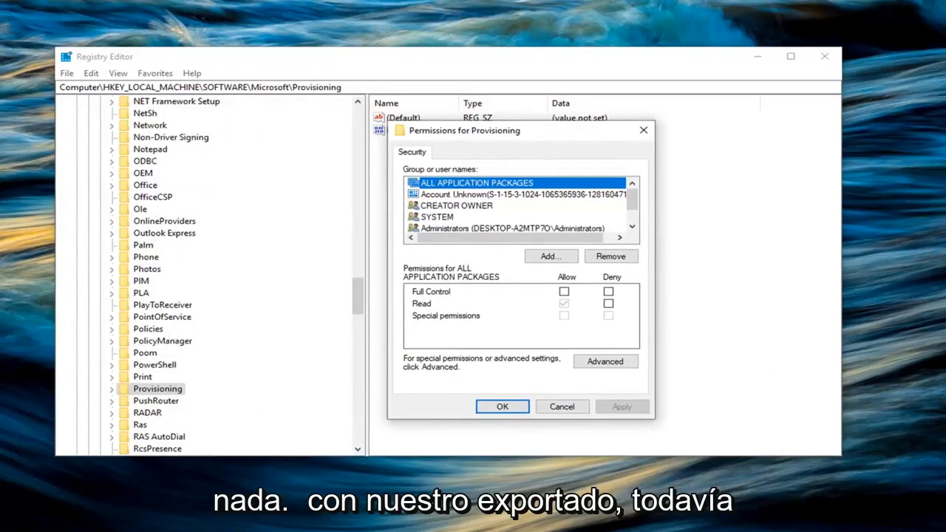
mouse_move(225, 299)
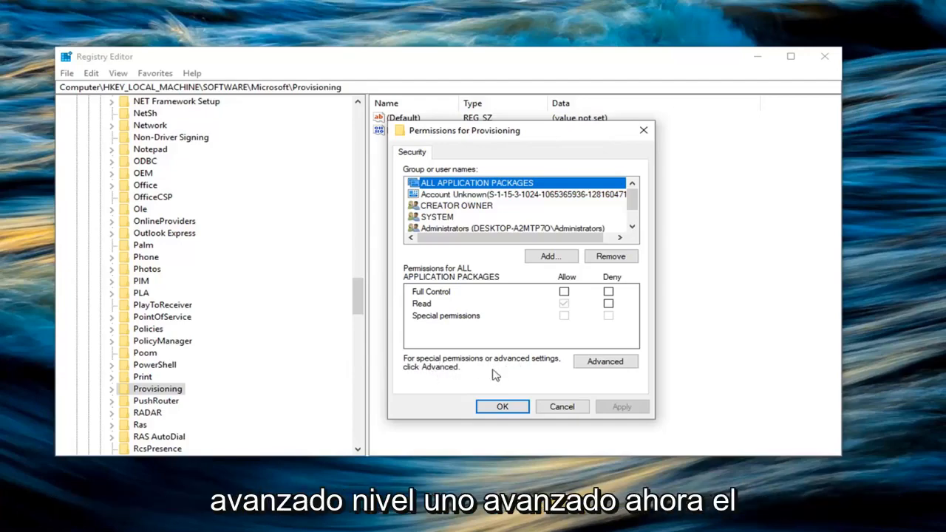
Change the key's owner to Administrators in the advanced security settings
left_click(606, 361)
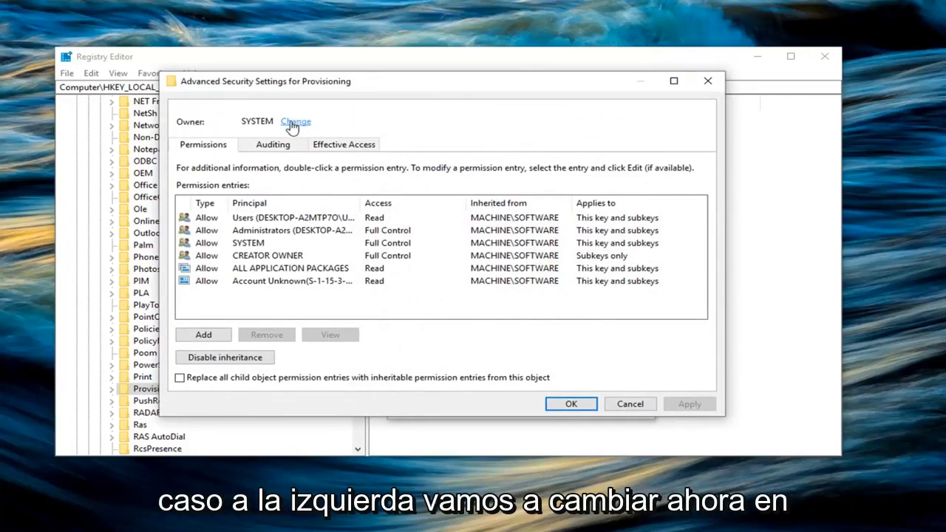
left_click(296, 122)
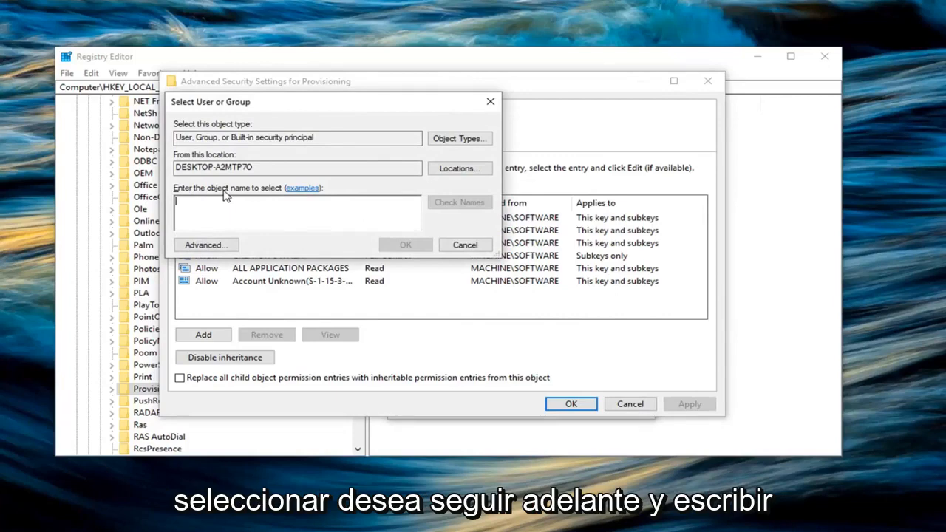
mouse_move(214, 194)
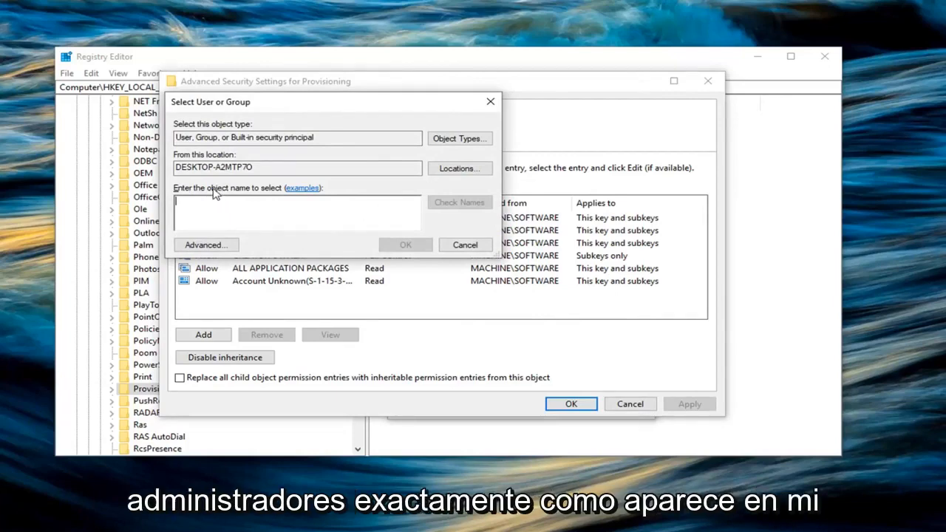
type("Administrators")
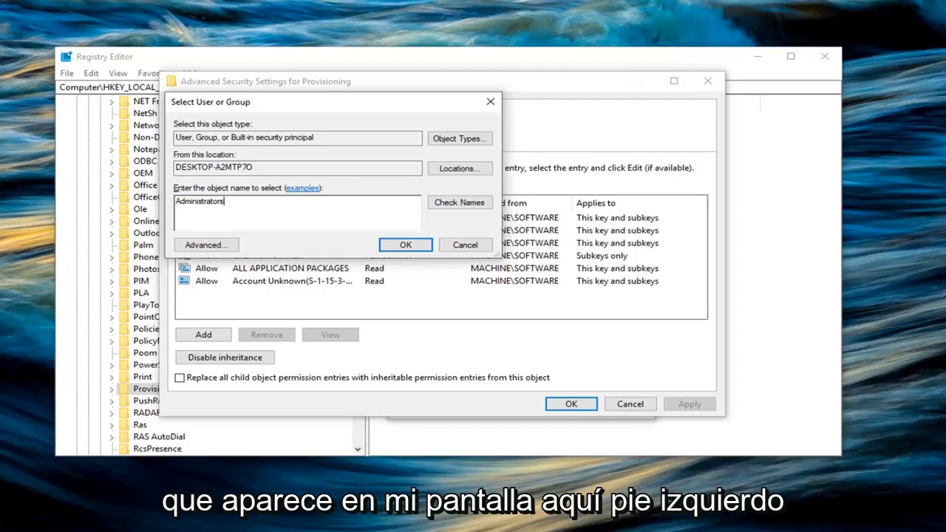
left_click(405, 245)
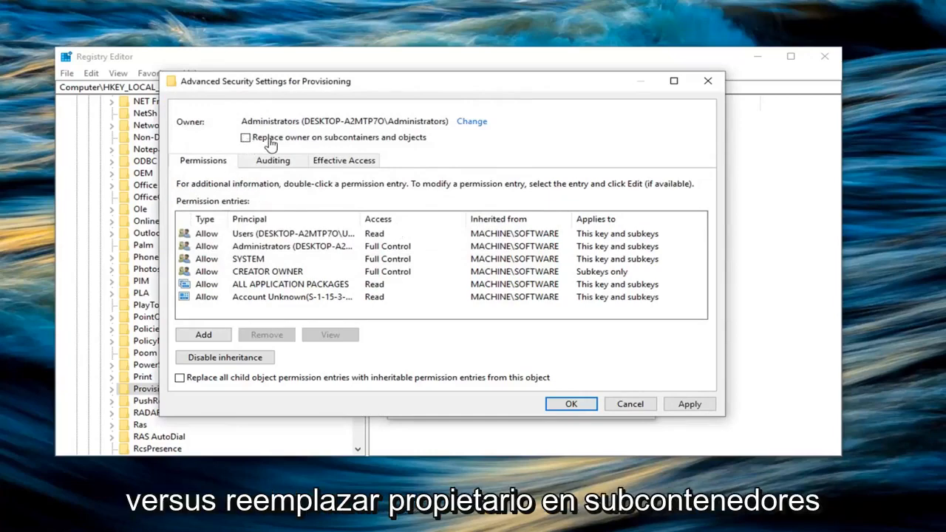
mouse_move(299, 156)
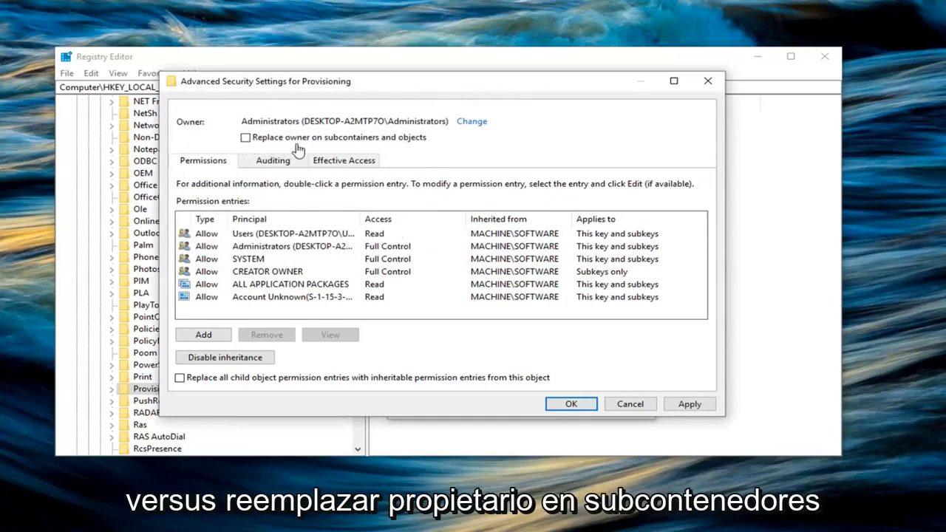
Replace the owner on subcontainers and objects and apply the ownership change
left_click(246, 136)
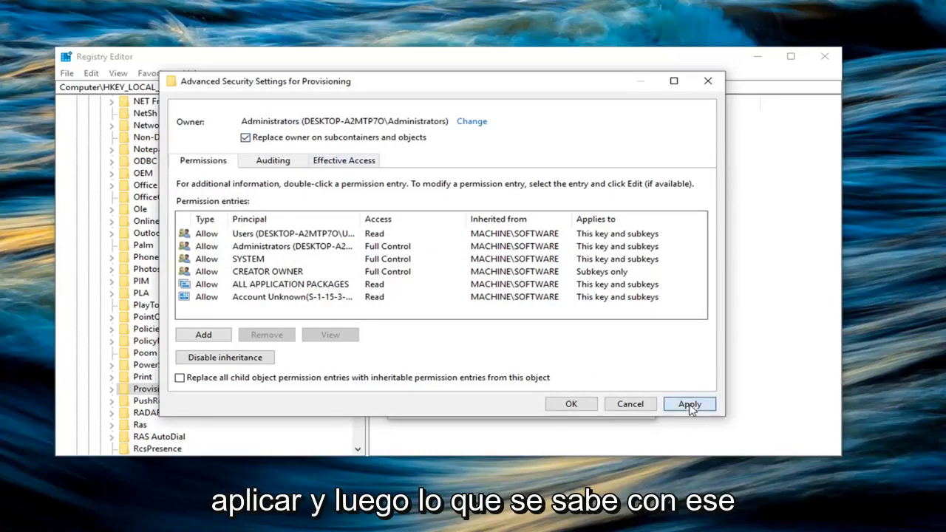
left_click(689, 403)
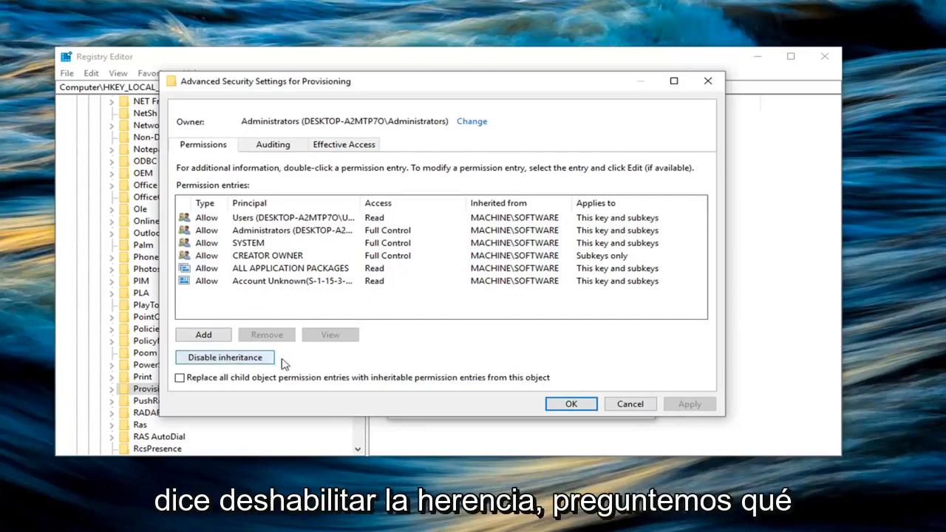
Disable inheritance, converting inherited permissions into explicit entries
left_click(224, 357)
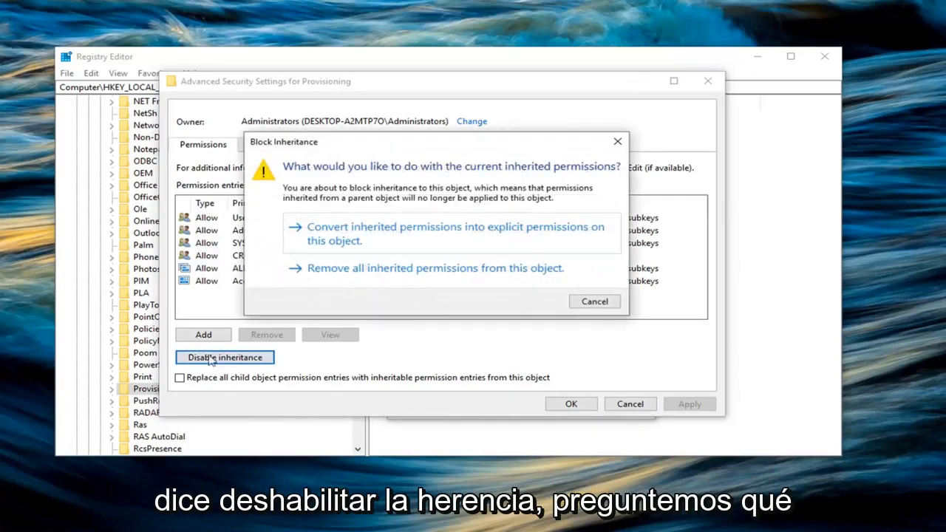
mouse_move(414, 192)
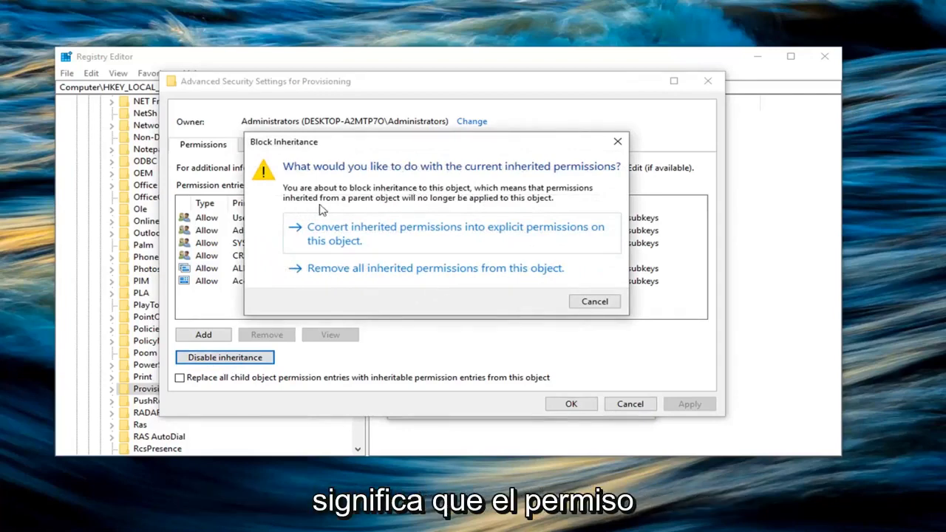
mouse_move(485, 208)
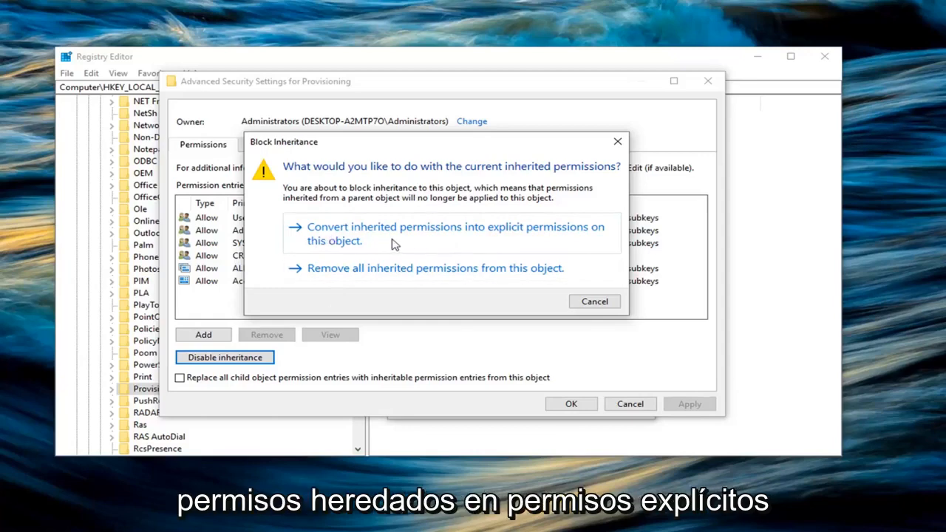
left_click(445, 233)
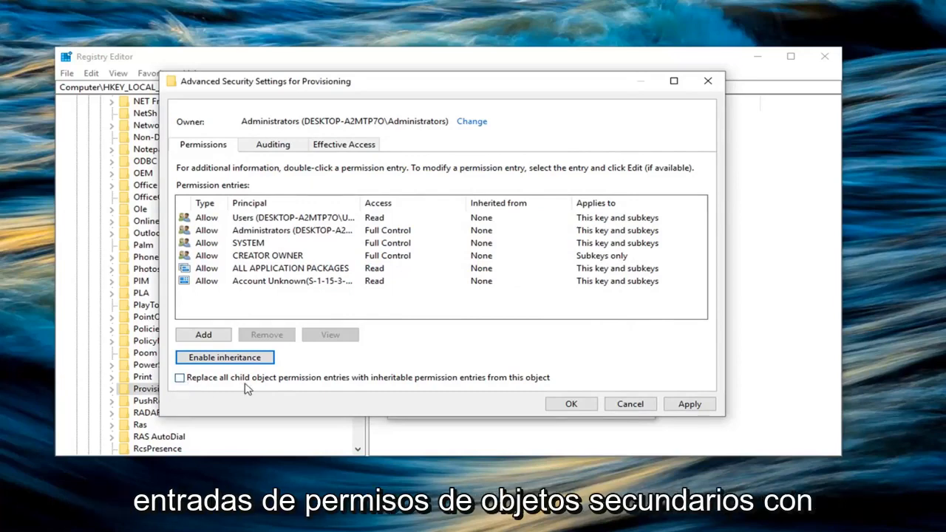
mouse_move(352, 387)
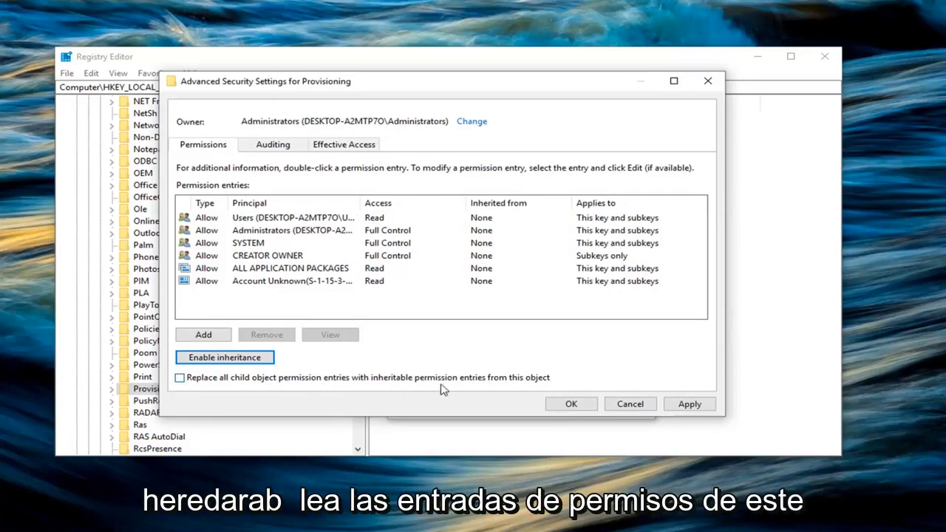
Replace all child object permission entries with the Provisioning key's inheritable permissions and confirm
left_click(179, 378)
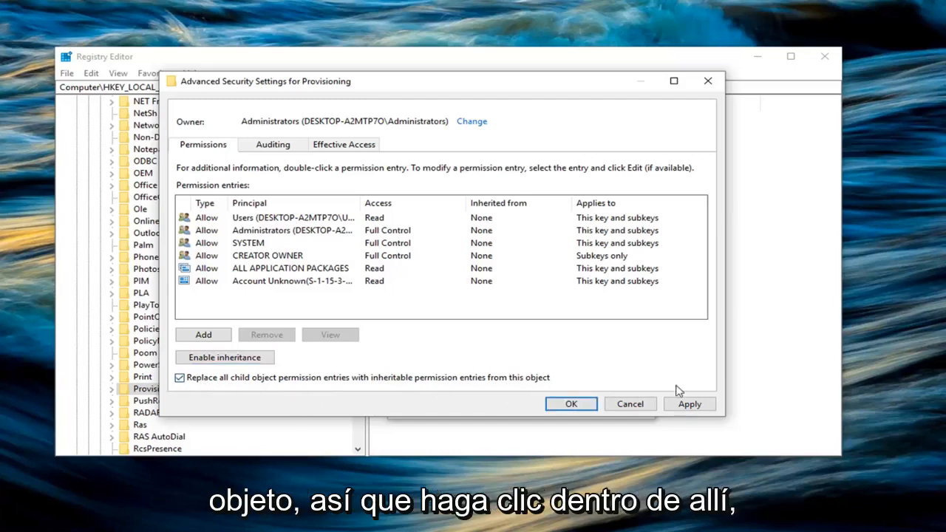
left_click(689, 404)
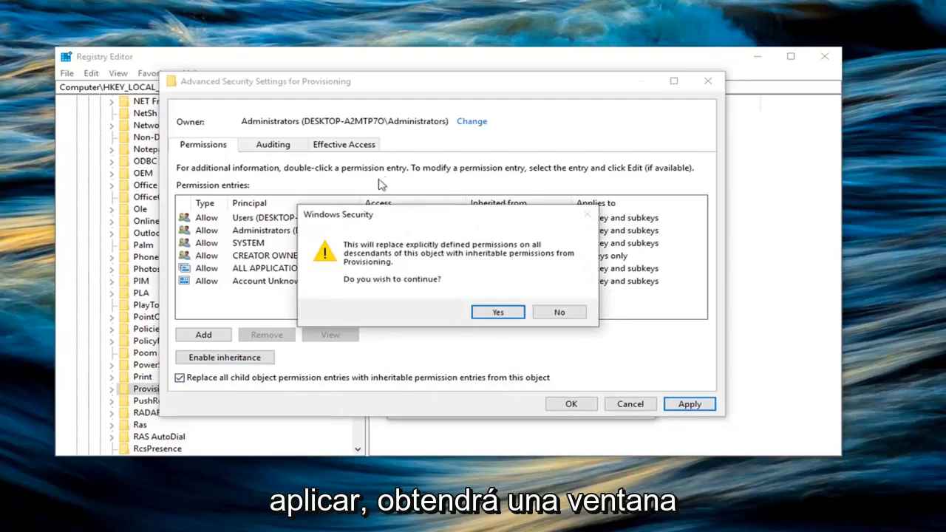
mouse_move(366, 269)
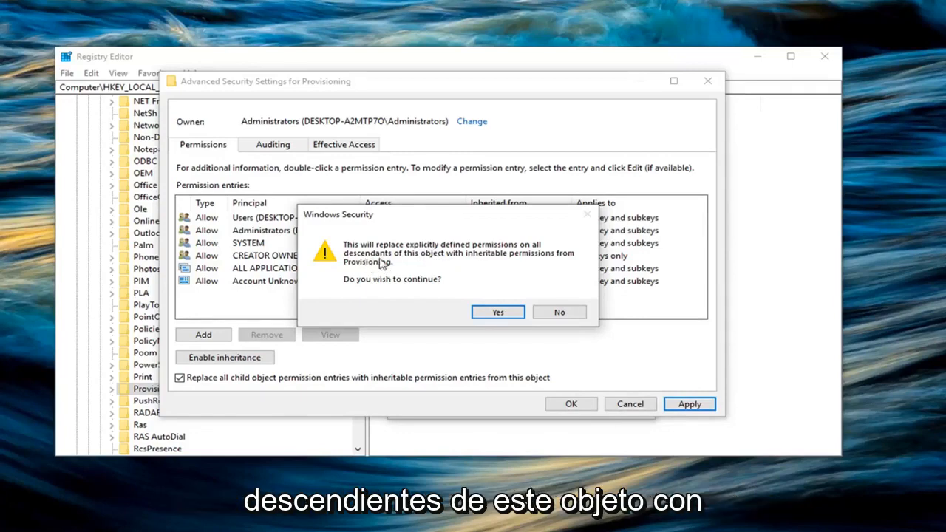
mouse_move(501, 266)
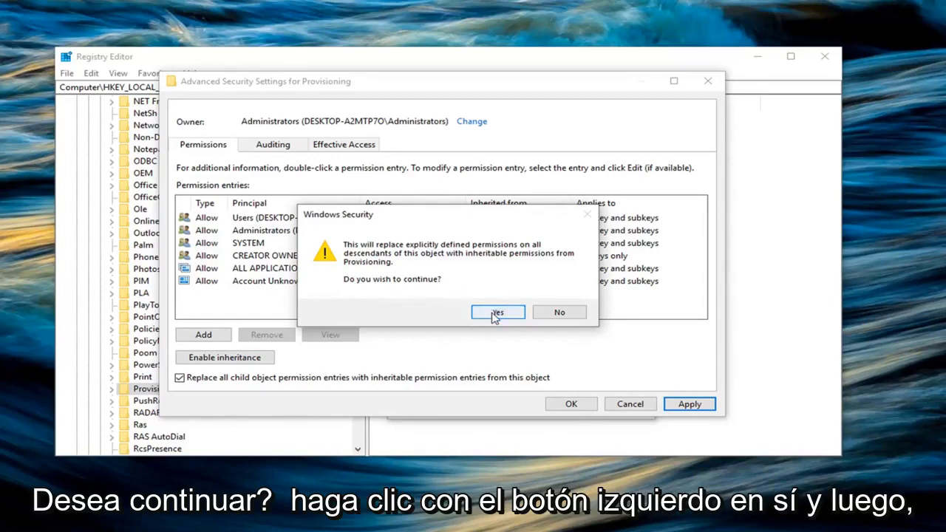
left_click(496, 312)
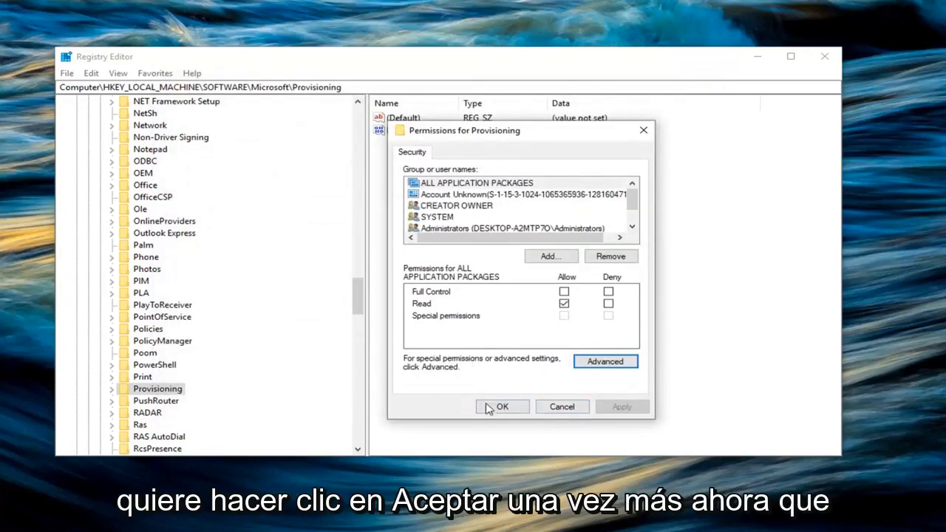
left_click(503, 406)
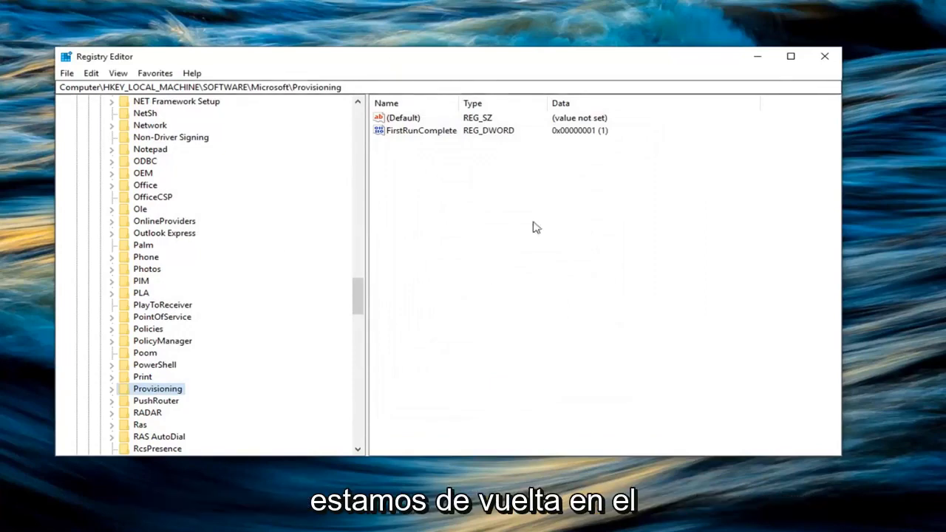
mouse_move(527, 239)
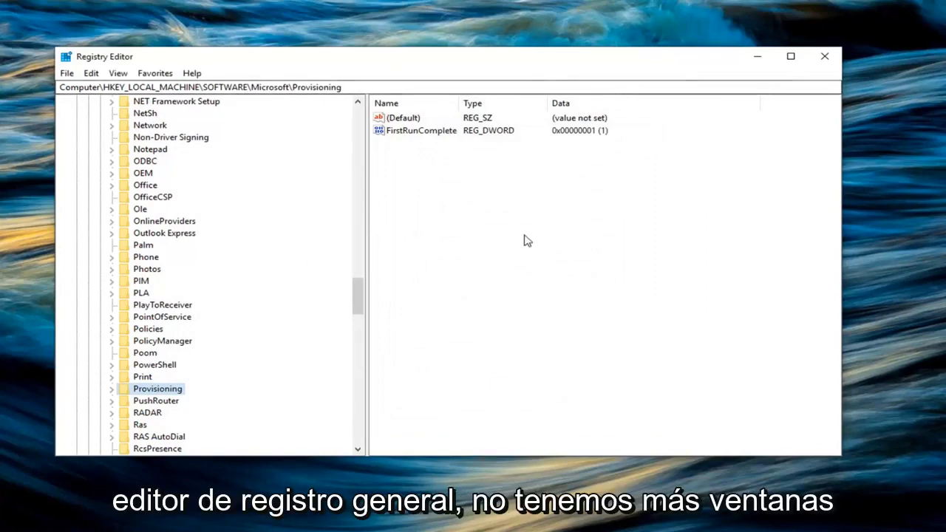
mouse_move(156, 400)
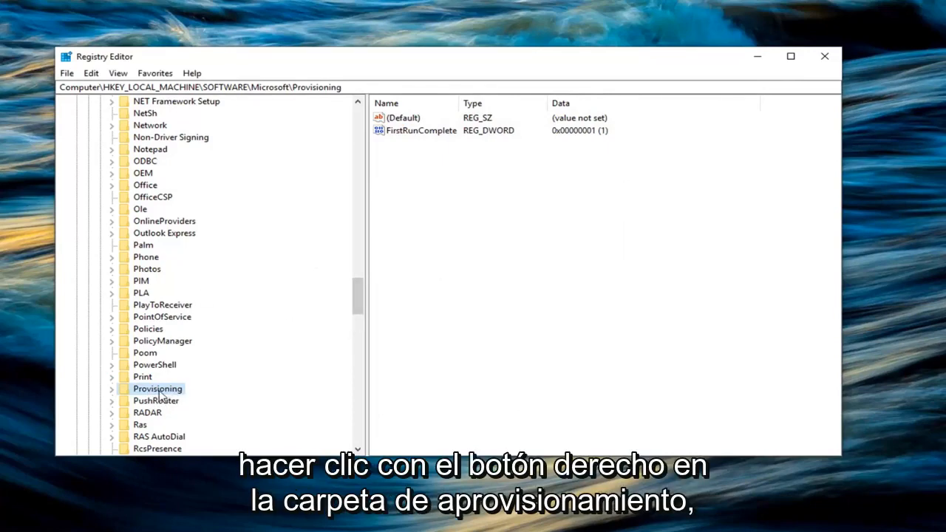
Rename the Provisioning key to Provisioning.OLD from its context menu
right_click(156, 387)
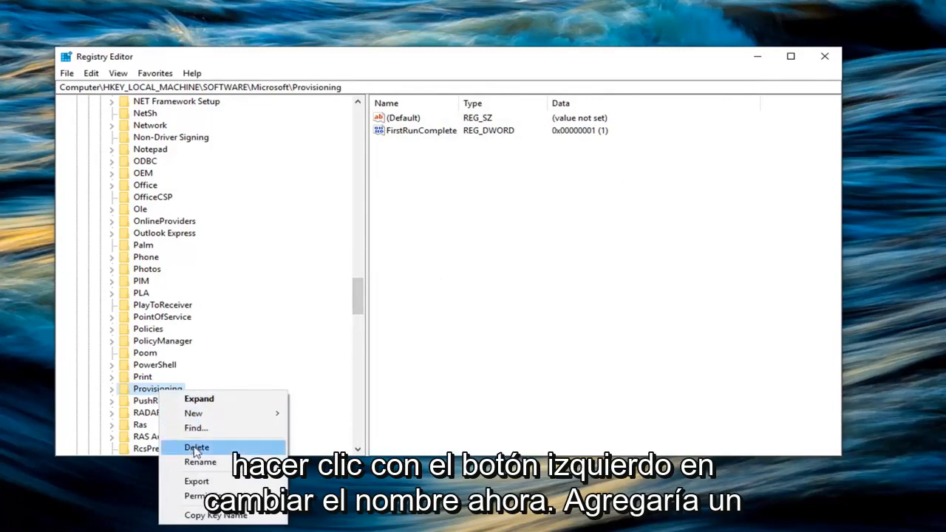
left_click(199, 463)
type(".")
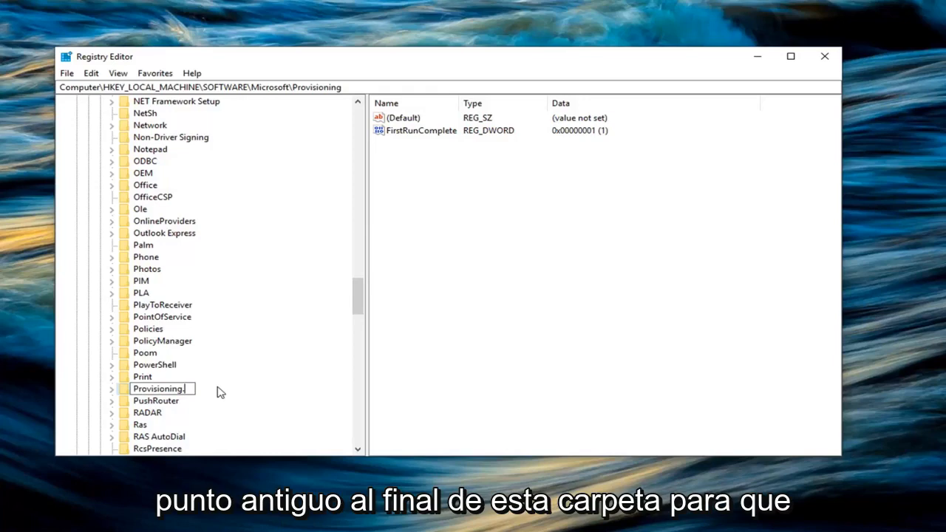
type("P")
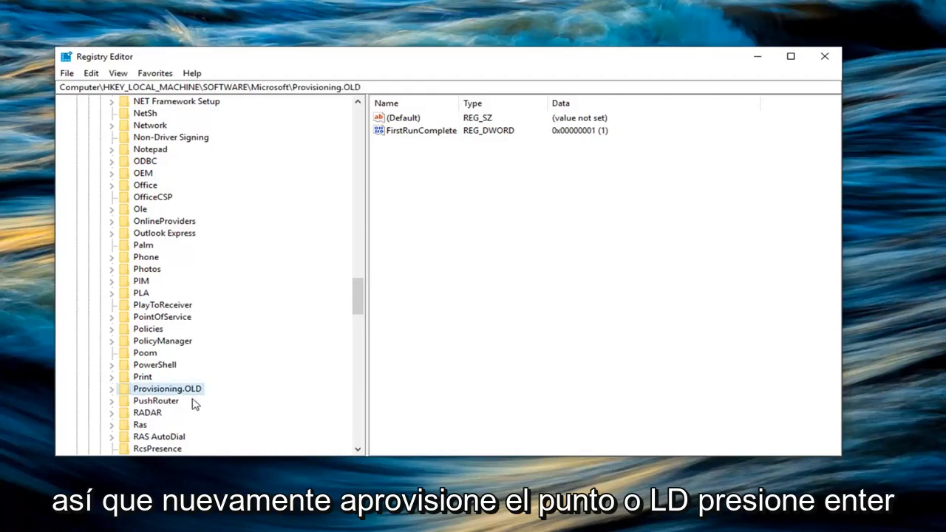
mouse_move(822, 57)
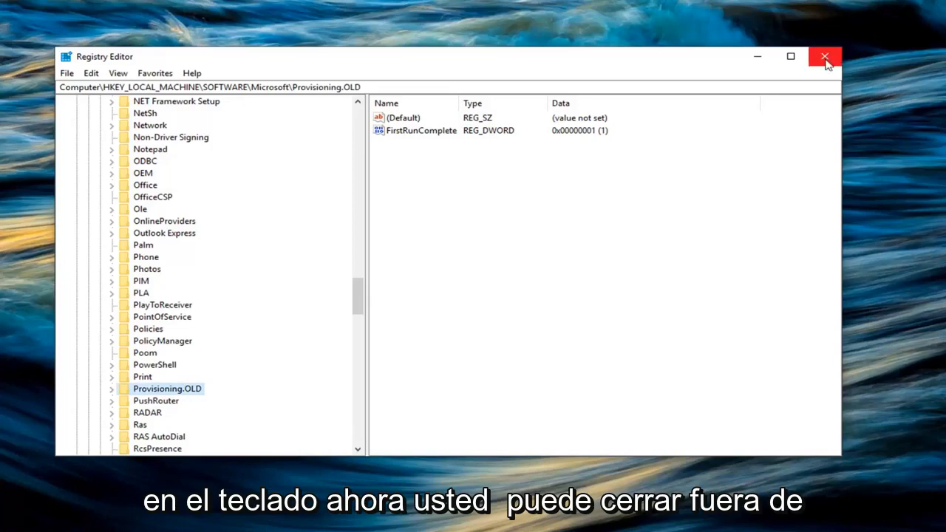
mouse_move(826, 60)
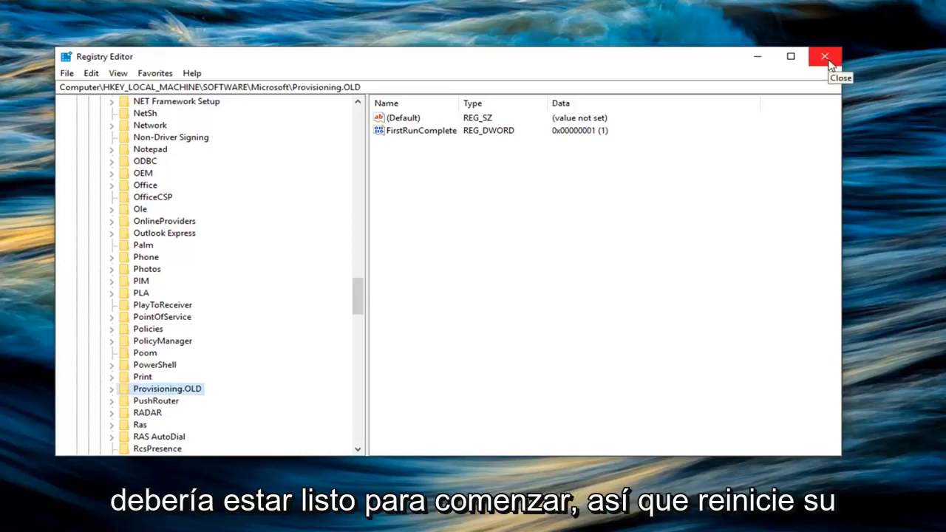
scroll("down", 3)
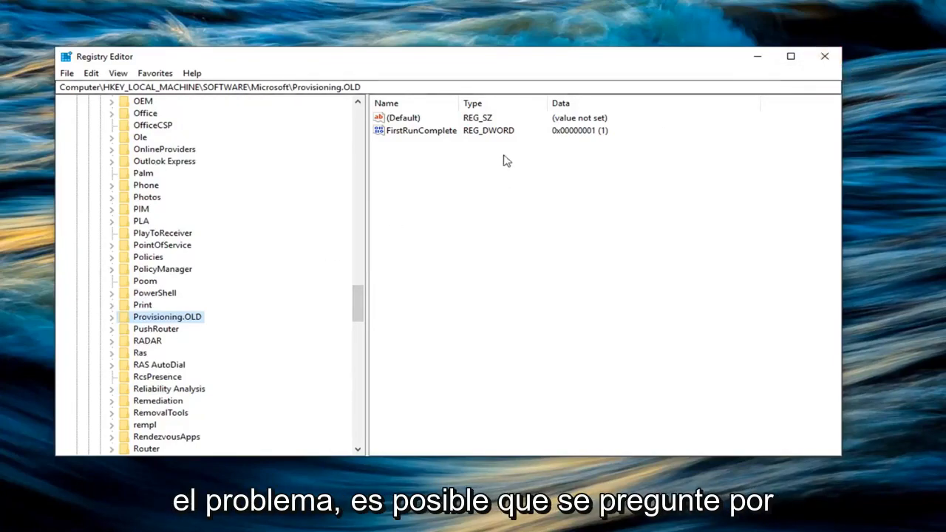
Close Registry Editor, leaving only the Windows 10 desktop
left_click(822, 56)
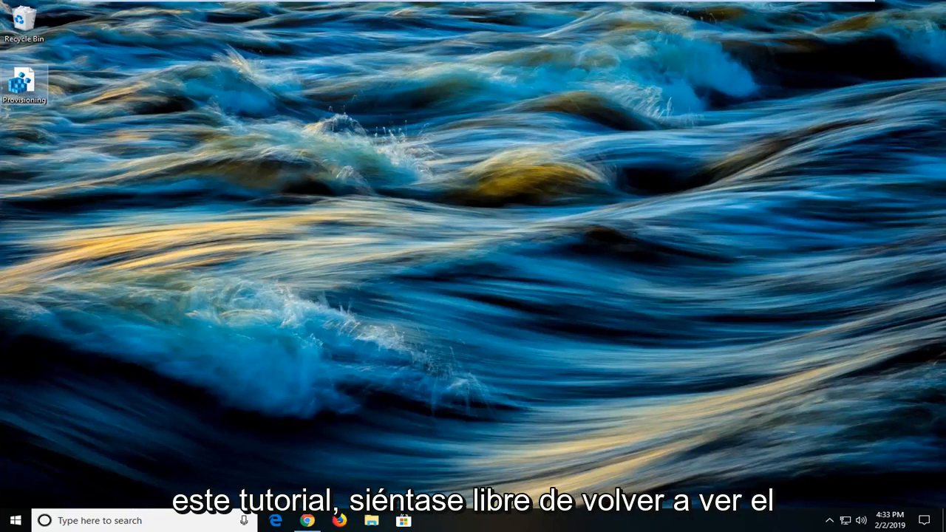
mouse_move(313, 327)
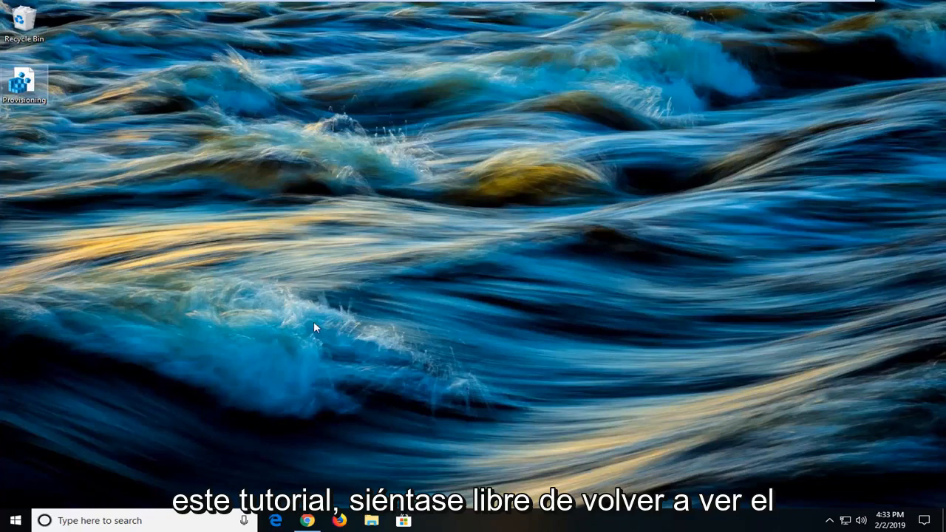